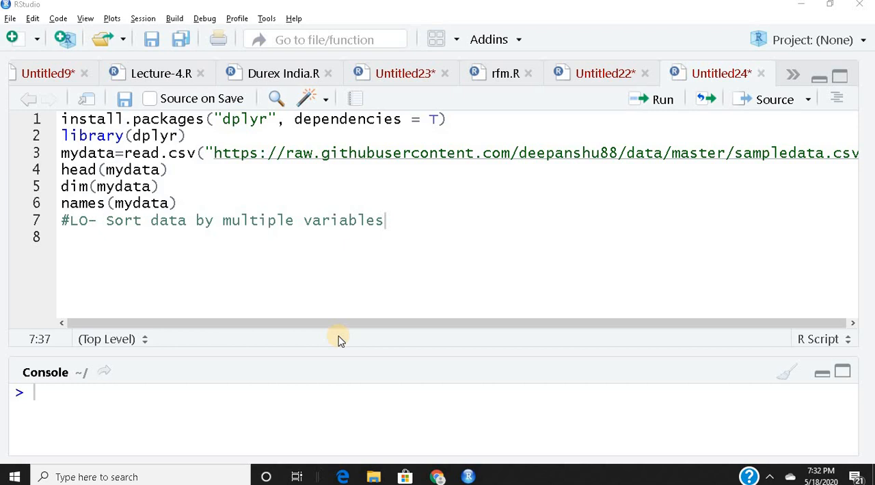
mouse_move(253, 325)
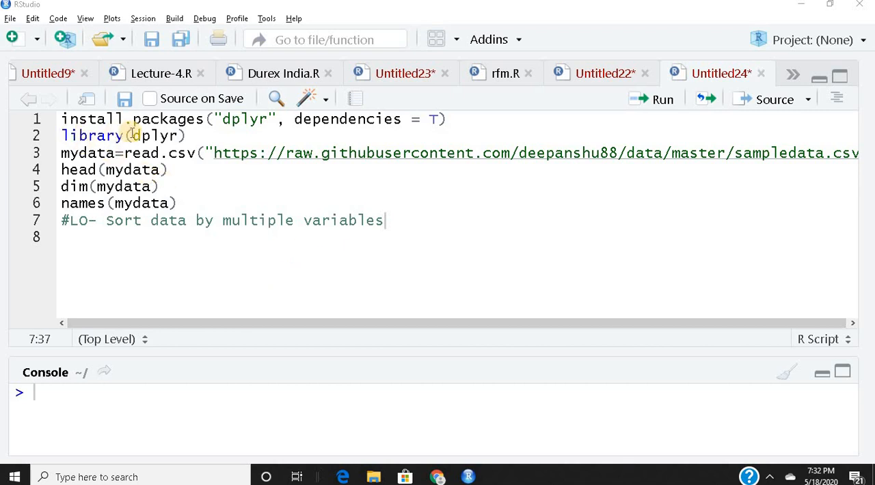
mouse_move(215, 119)
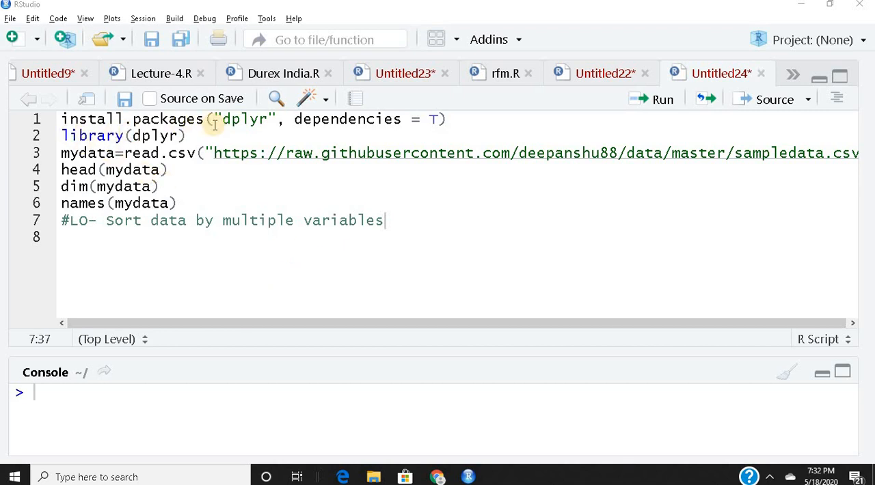
mouse_move(257, 131)
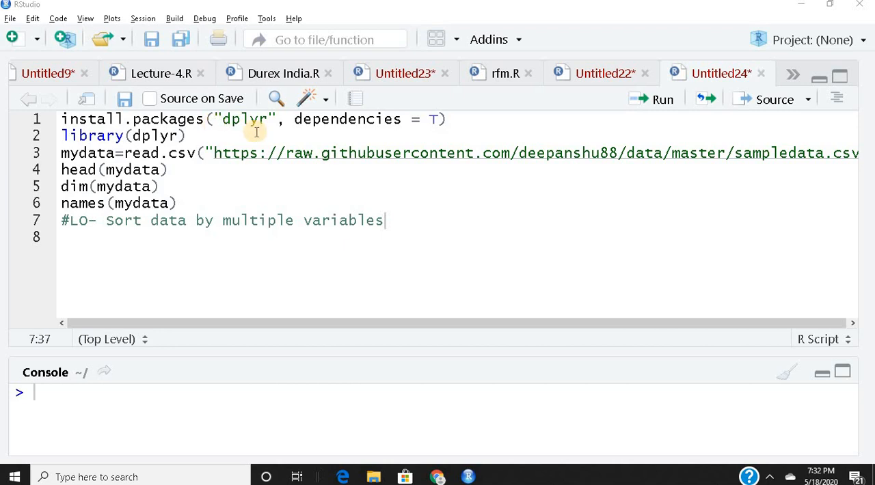
mouse_move(378, 127)
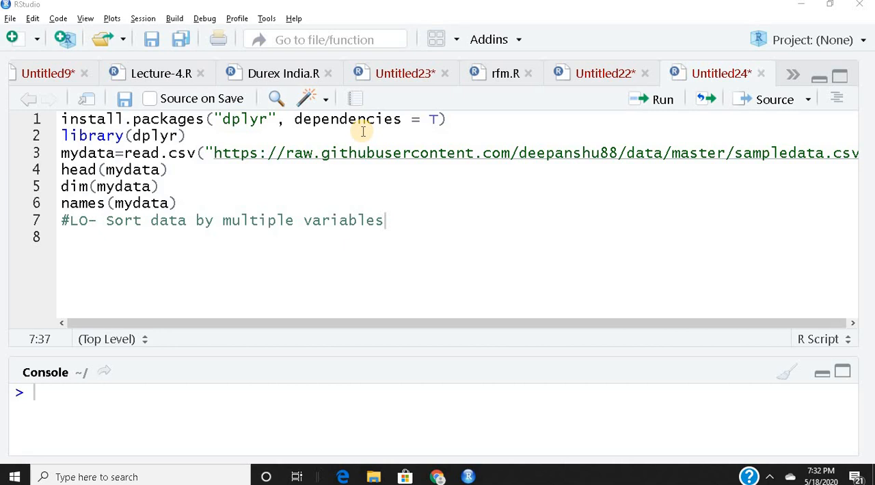
mouse_move(235, 139)
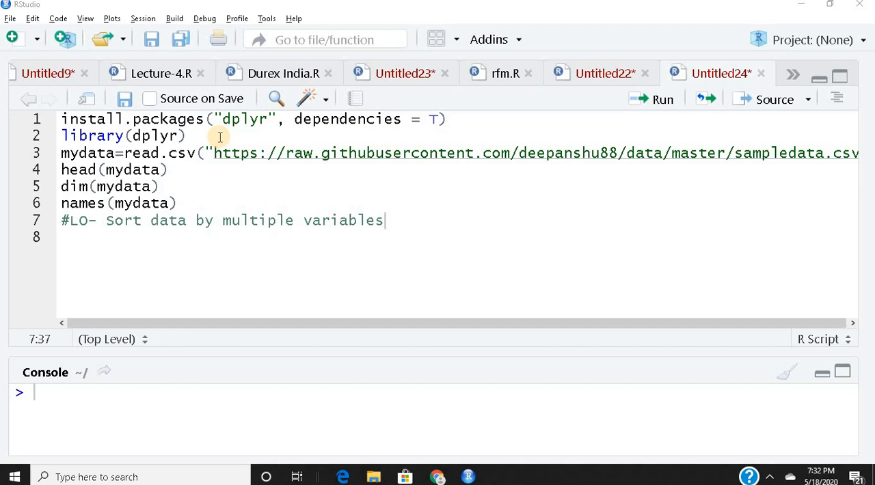
Run lines 1–5 to load dplyr and the CSV, confirming mydata is 51 by 16.
left_click(190, 135)
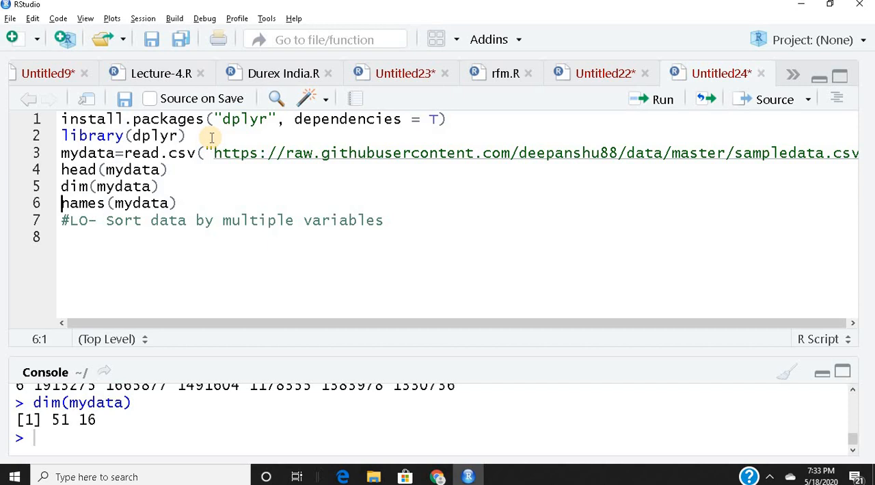
mouse_move(394, 200)
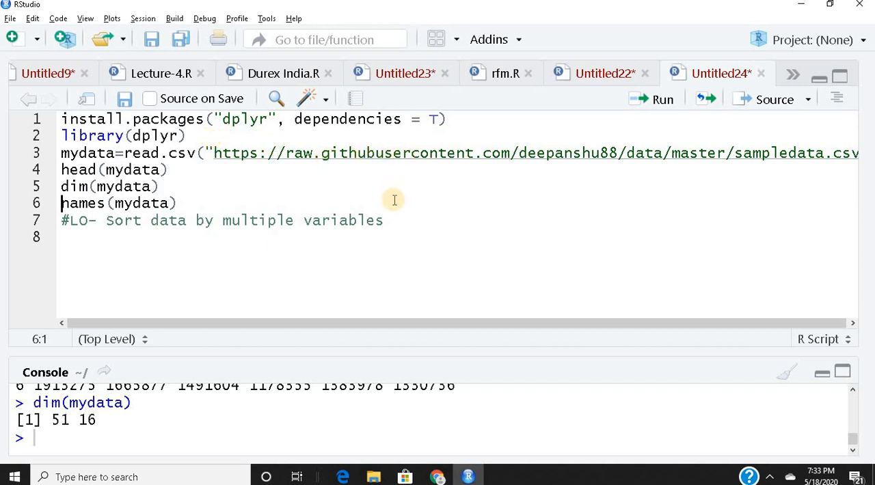
Write str(mydata) on line 8 beneath the sorting comment.
left_click(384, 220)
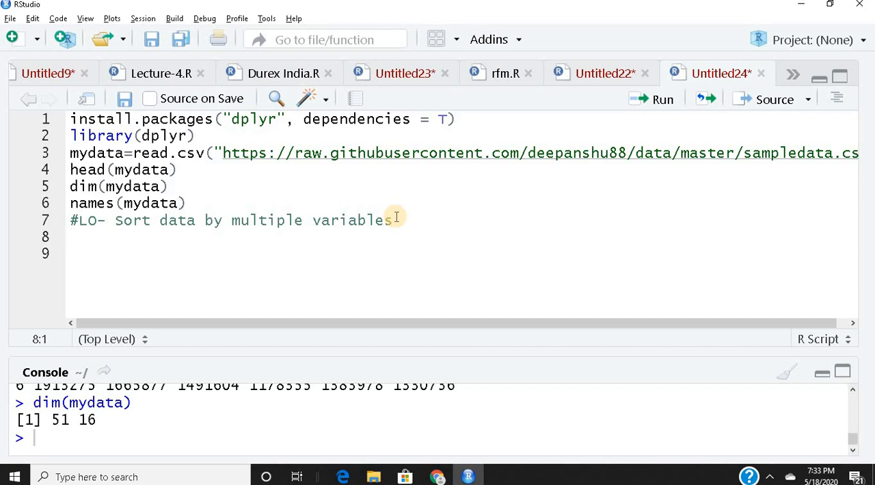
type("str")
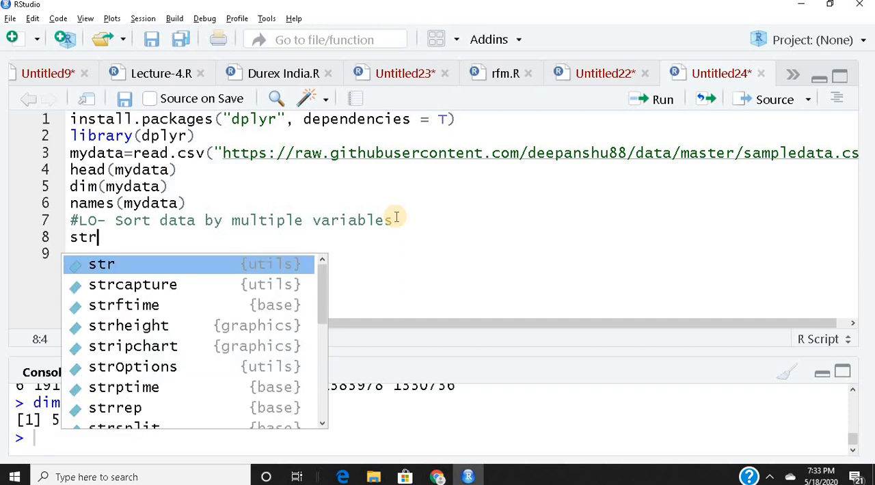
left_click(101, 265)
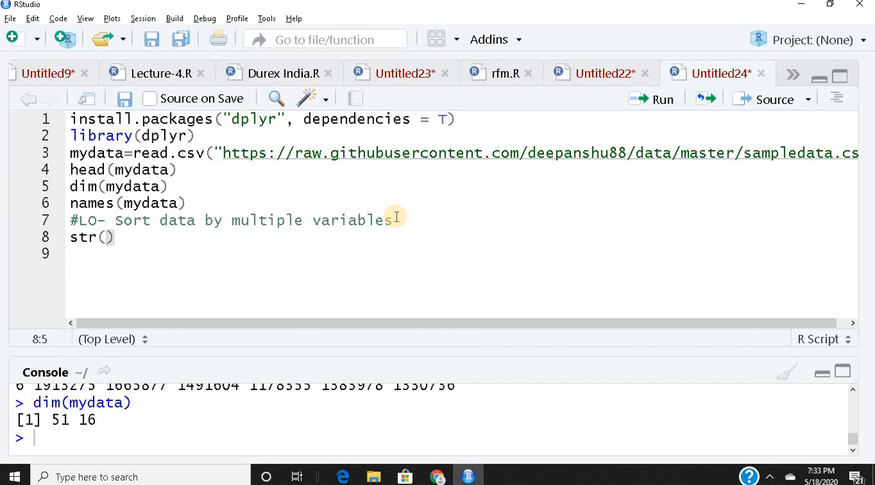
type("m")
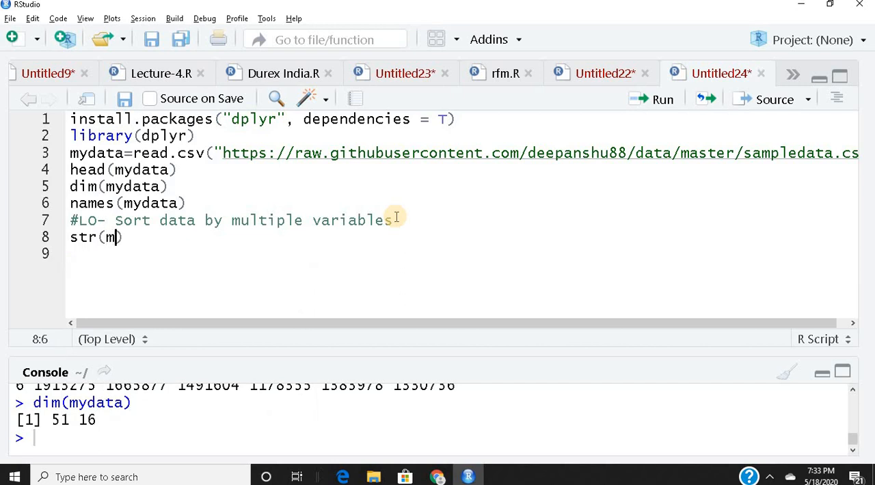
type("ydata")
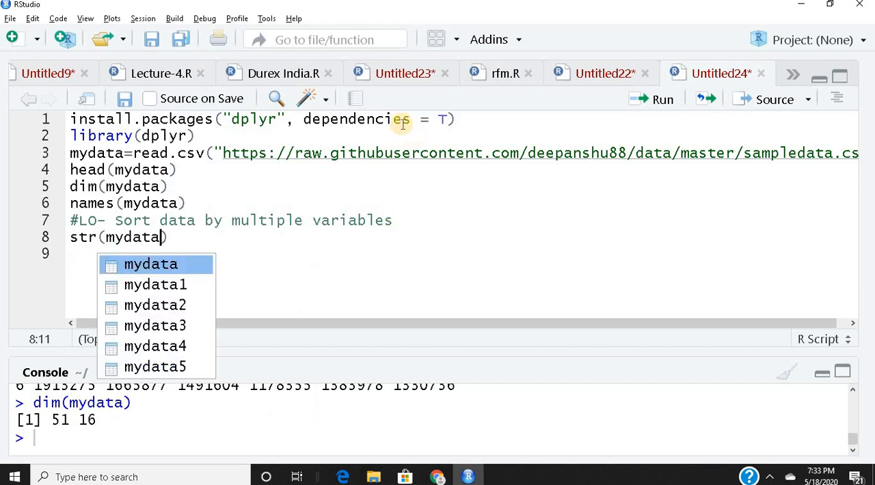
mouse_move(216, 272)
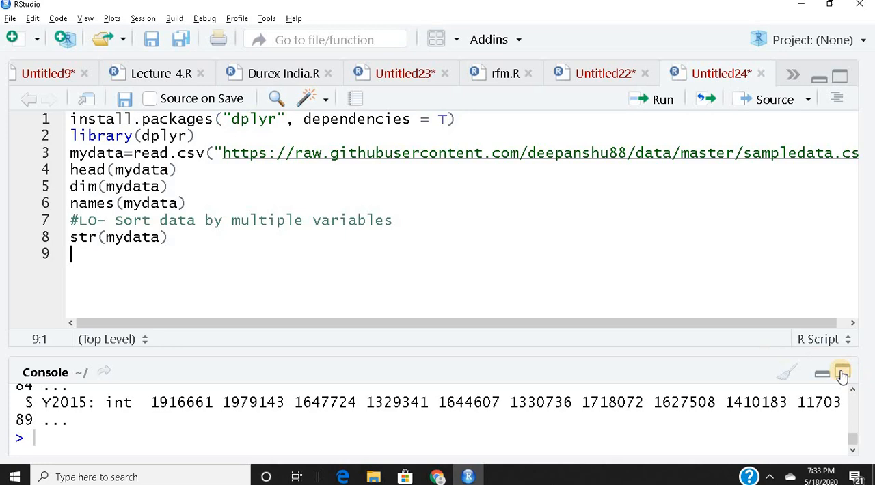
Maximize the console and highlight 'Factor w/ 19' for Index in the str output.
left_click(841, 374)
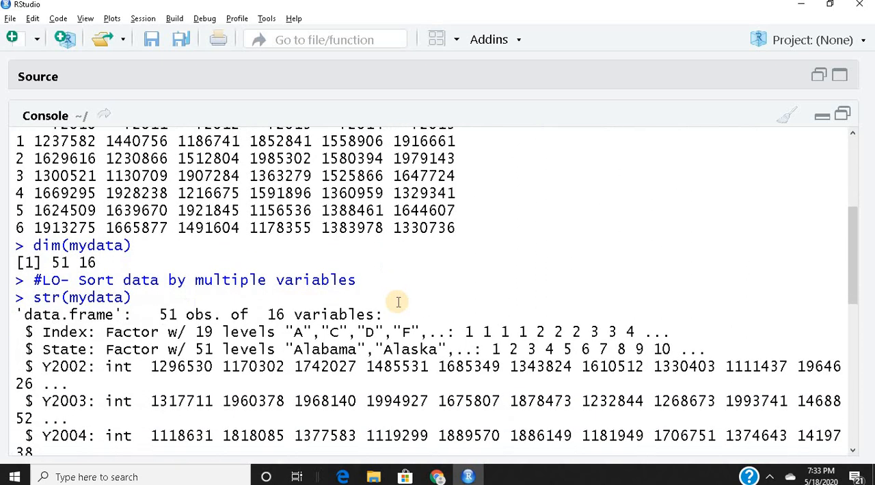
scroll("down", 3)
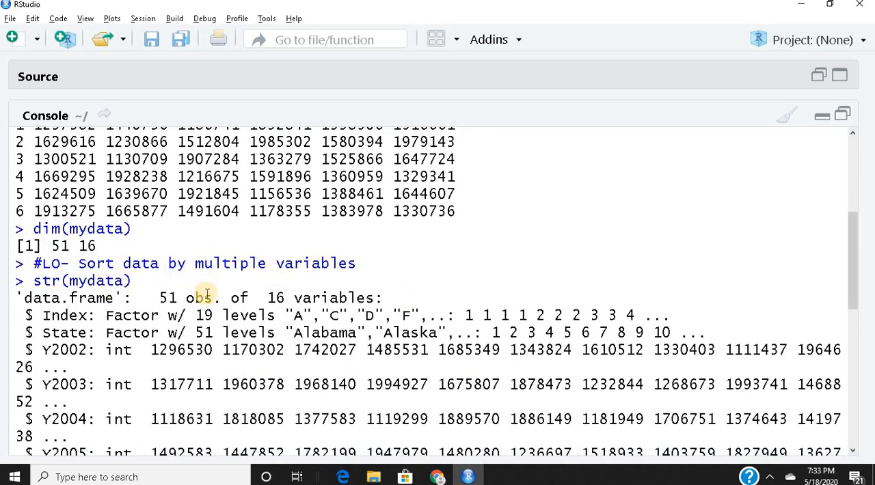
mouse_move(195, 321)
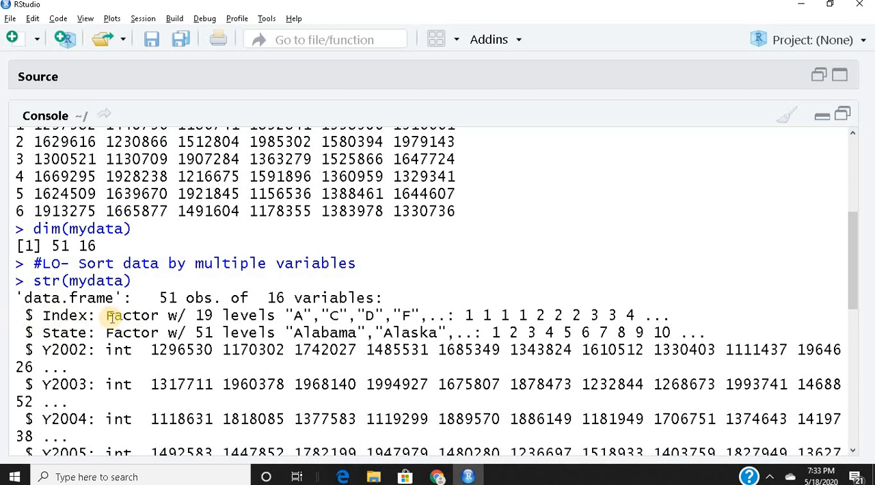
double_click(123, 316)
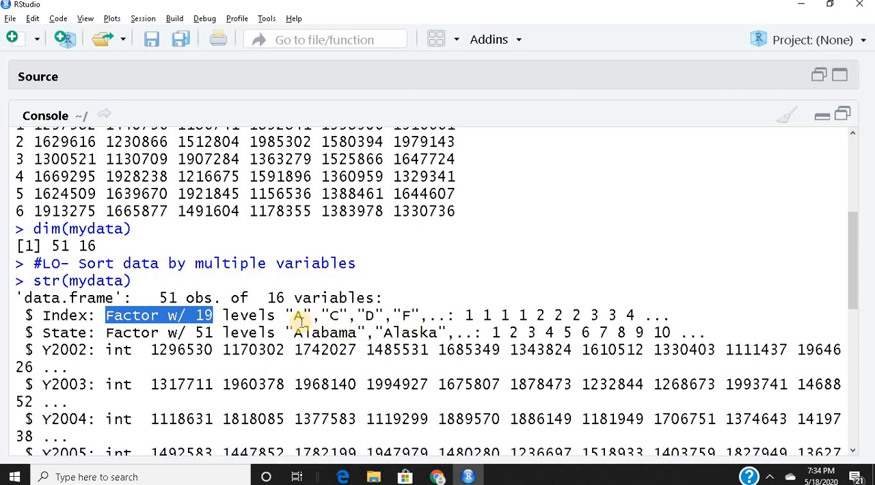
mouse_move(371, 319)
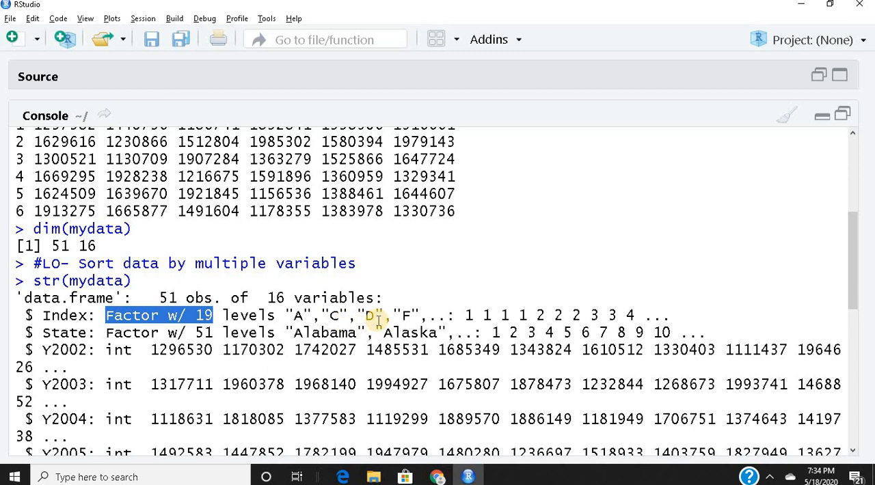
mouse_move(300, 322)
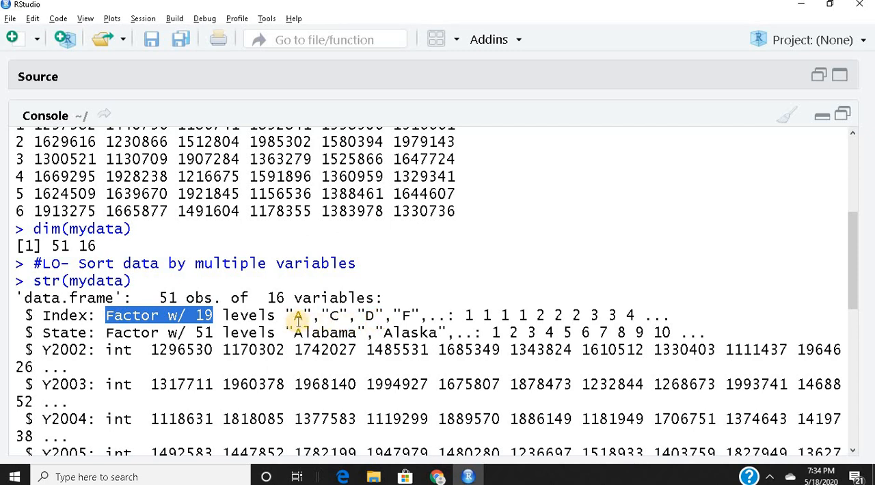
mouse_move(335, 321)
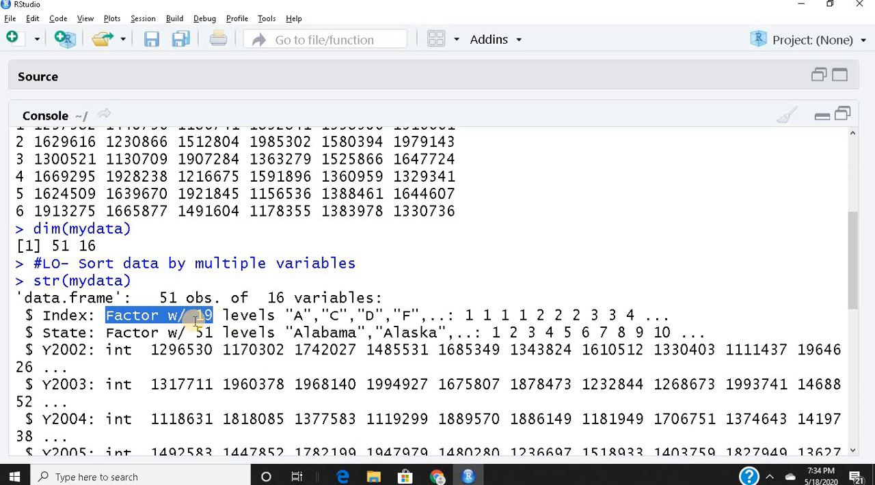
mouse_move(267, 316)
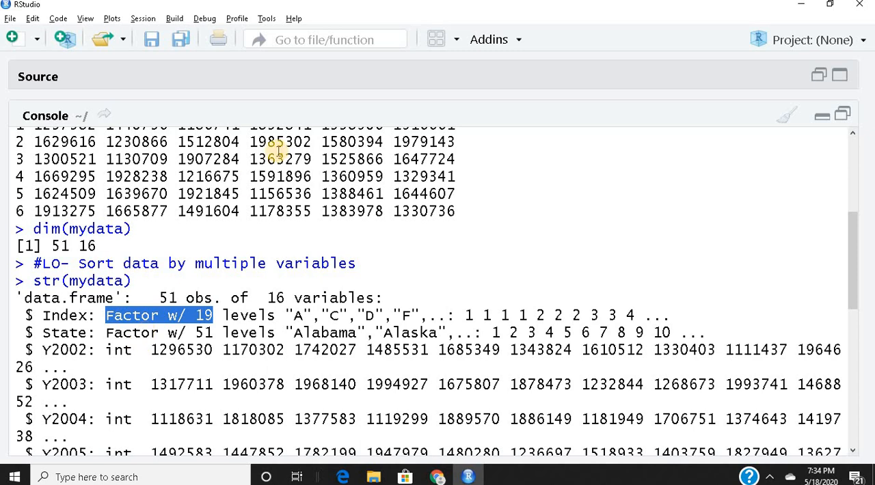
Scroll through the structure listing, then clear the console to an empty prompt.
scroll("up", 3)
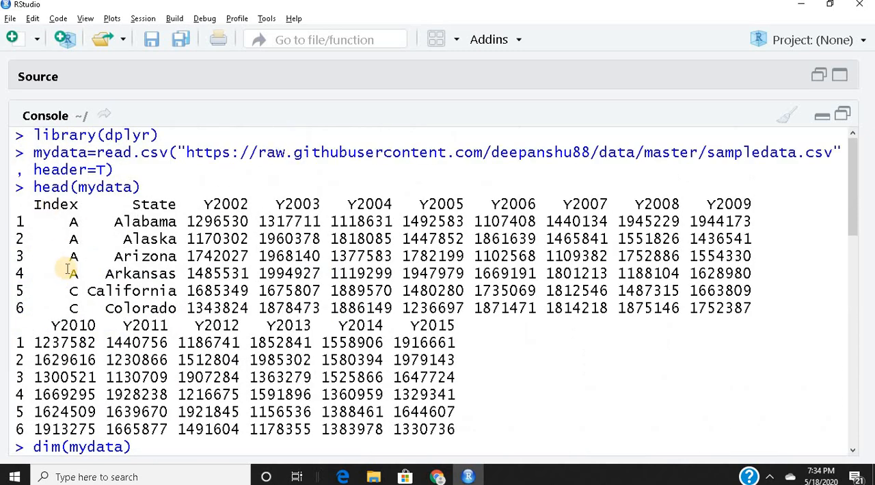
mouse_move(194, 284)
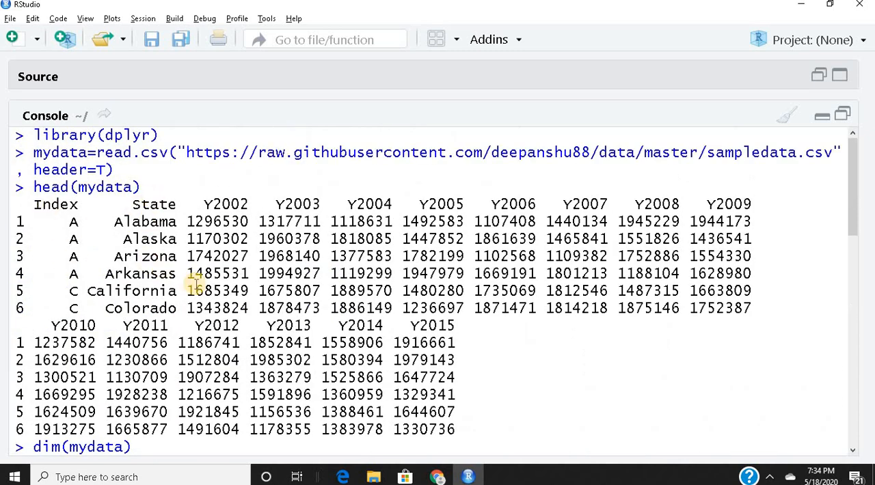
scroll("down", 3)
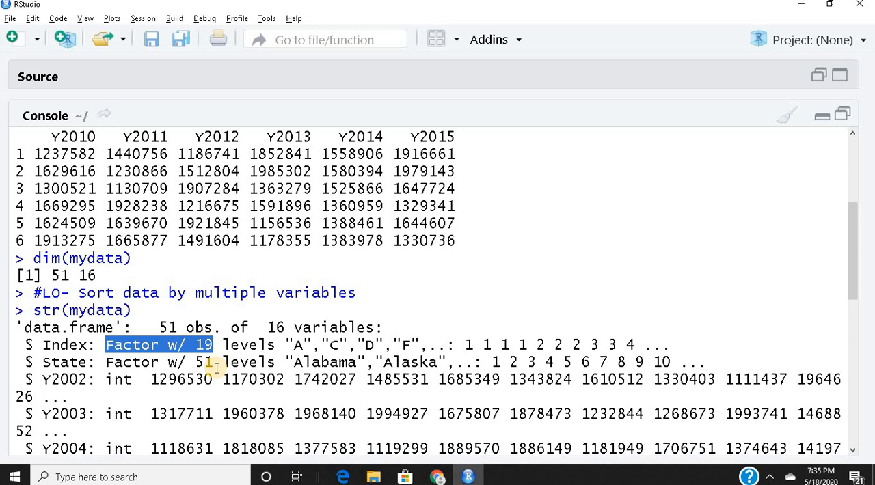
mouse_move(164, 327)
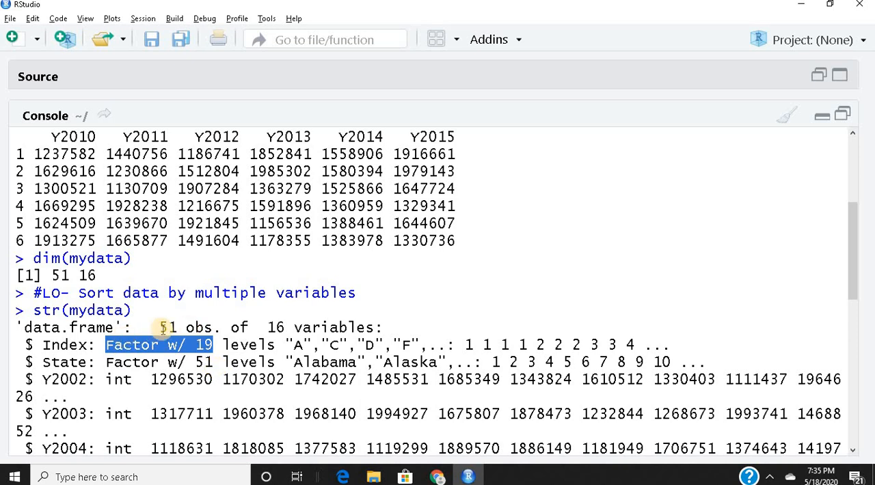
mouse_move(234, 387)
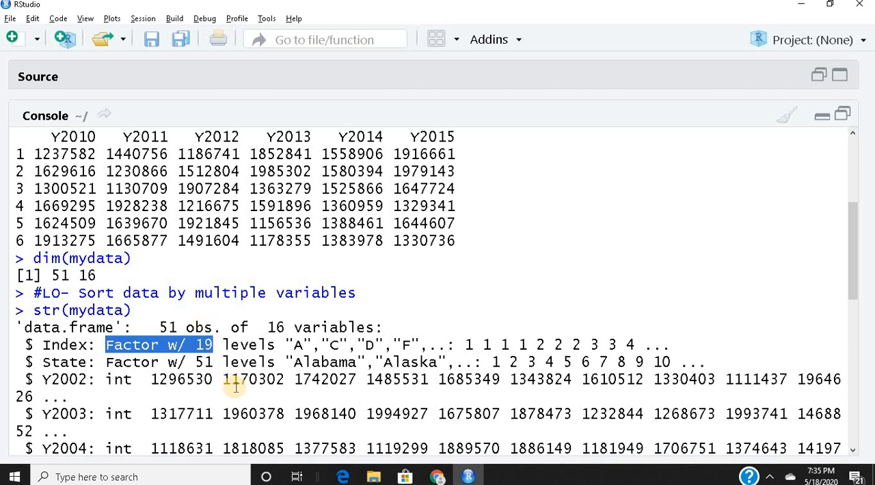
scroll("down", 3)
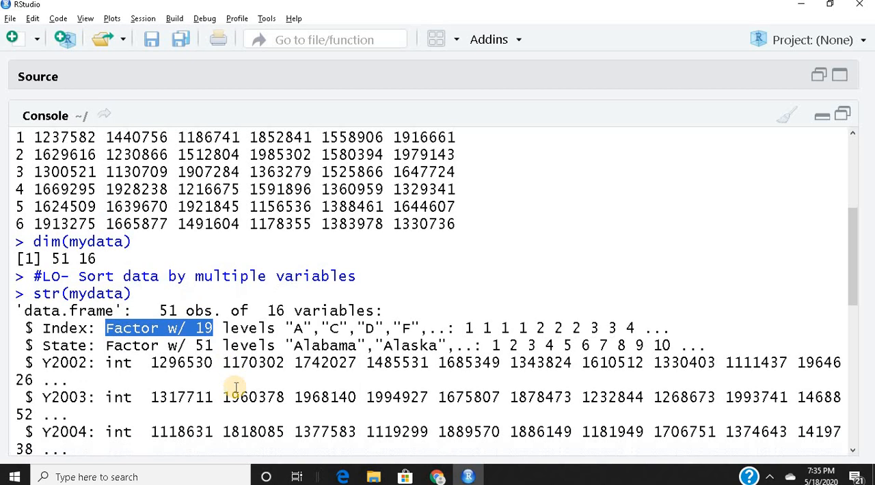
scroll("down", 3)
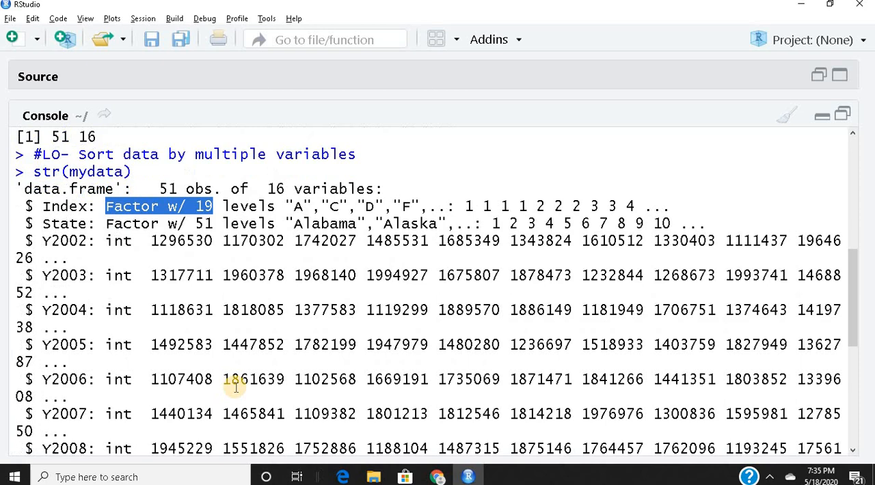
scroll("down", 3)
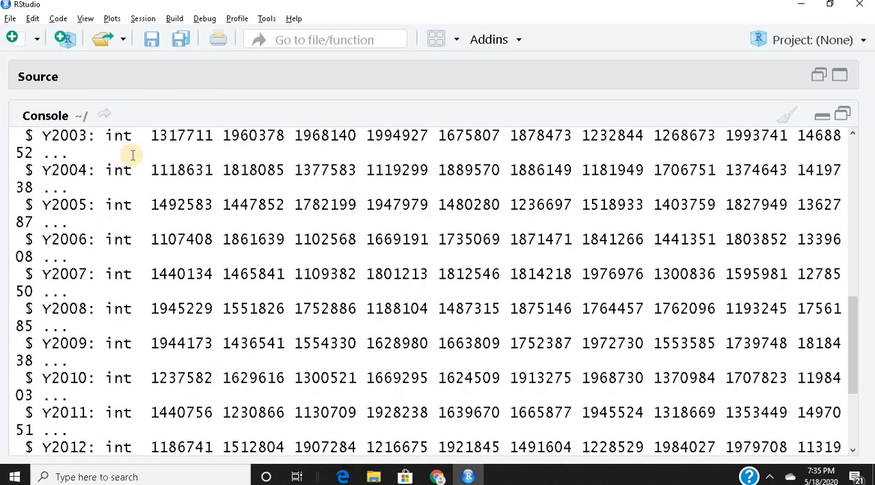
scroll("down", 3)
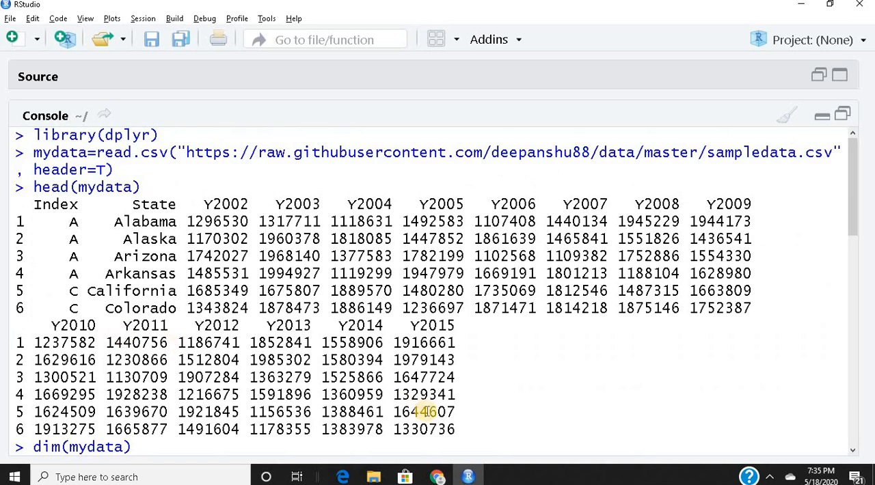
left_click(786, 115)
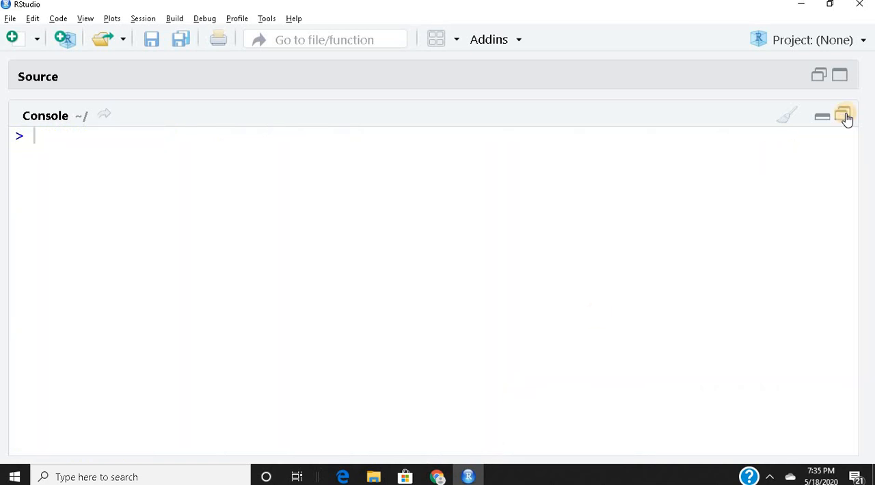
Restore the script editor and start line 9 with mydata1=arrange(mydata,.
left_click(843, 114)
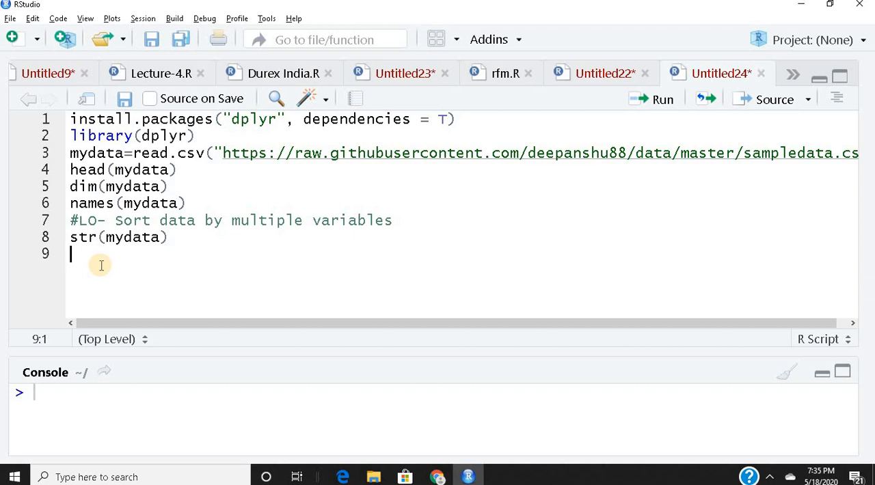
type("m")
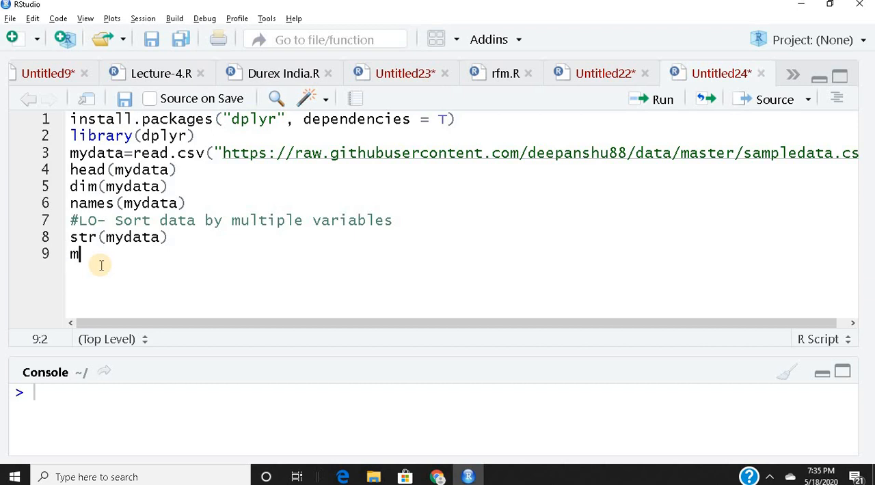
type("ydata1")
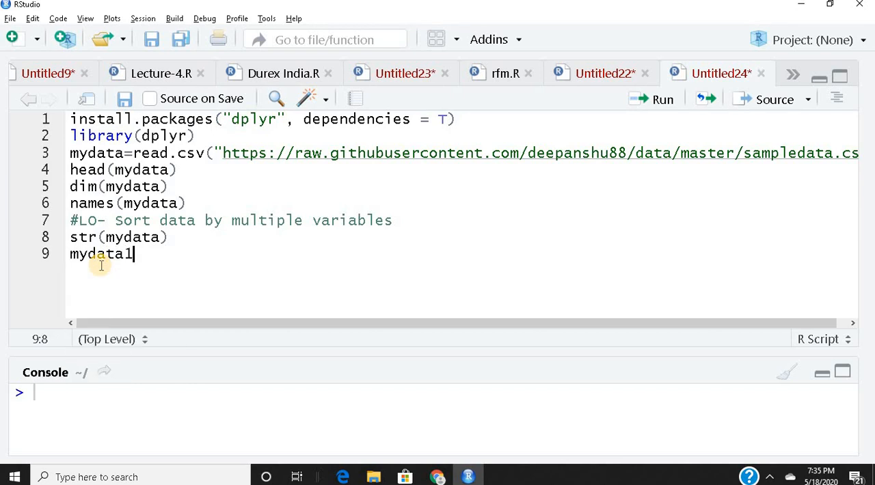
type("=")
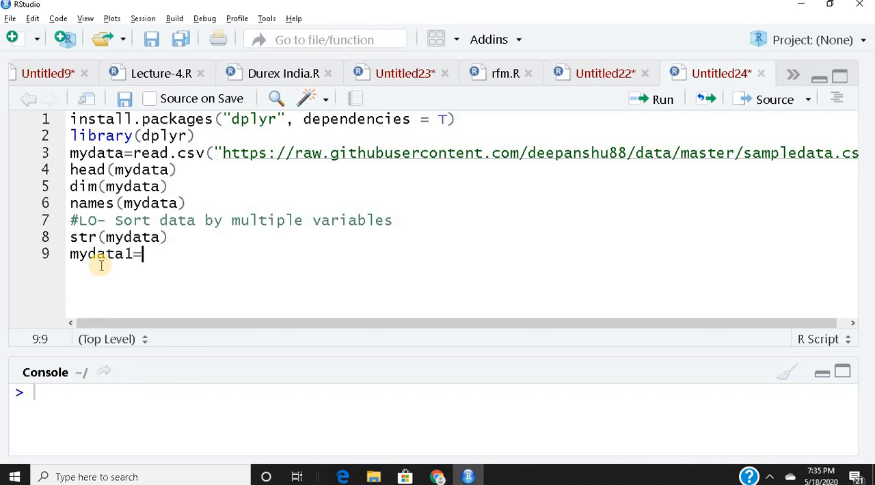
type("arrange(")
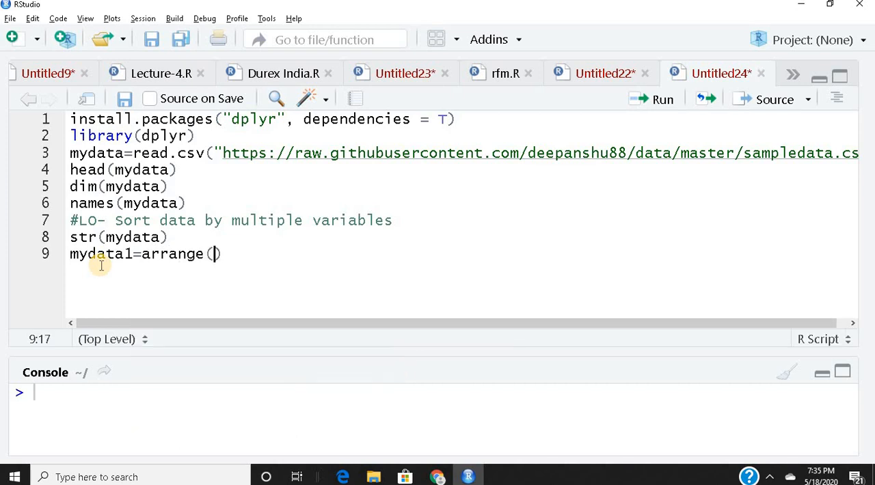
type("my")
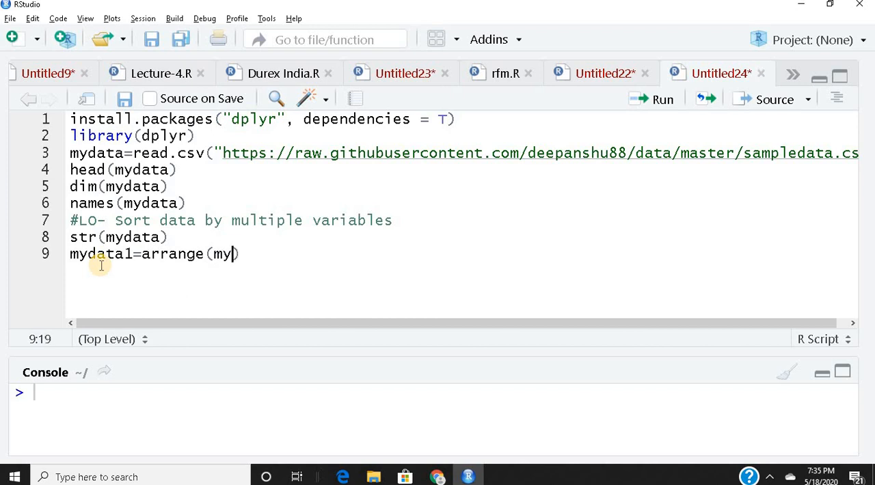
type("data,")
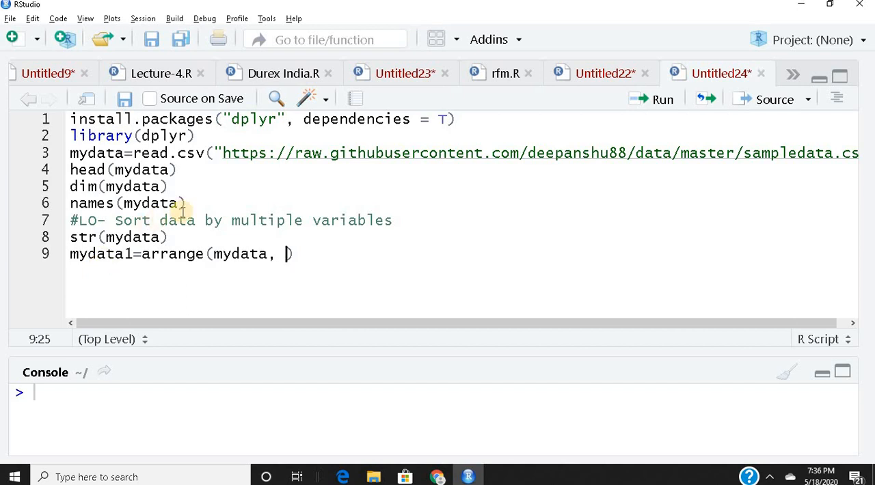
Check the column names, then complete arrange(mydata,Index,Y2015) and run it.
left_click(194, 203)
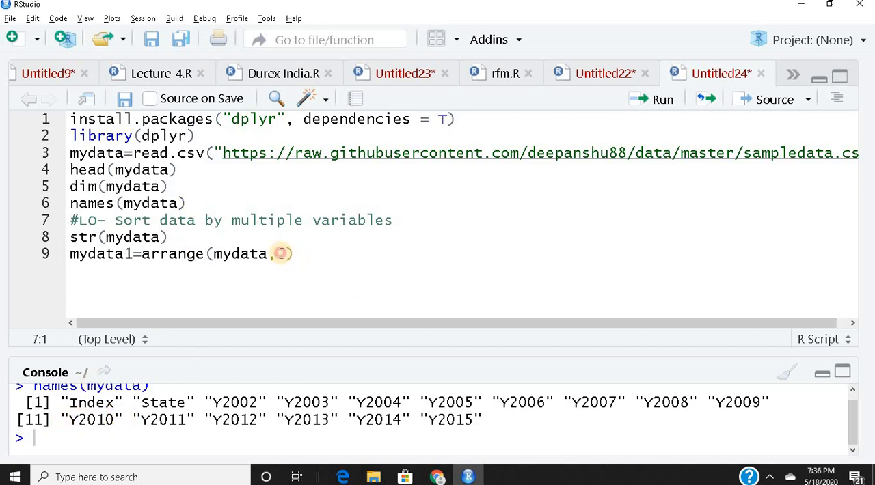
left_click(278, 254)
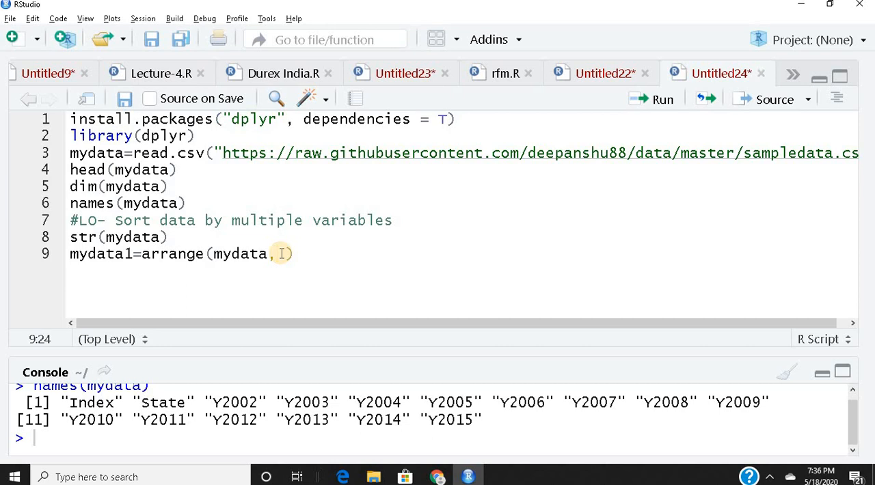
type("Index")
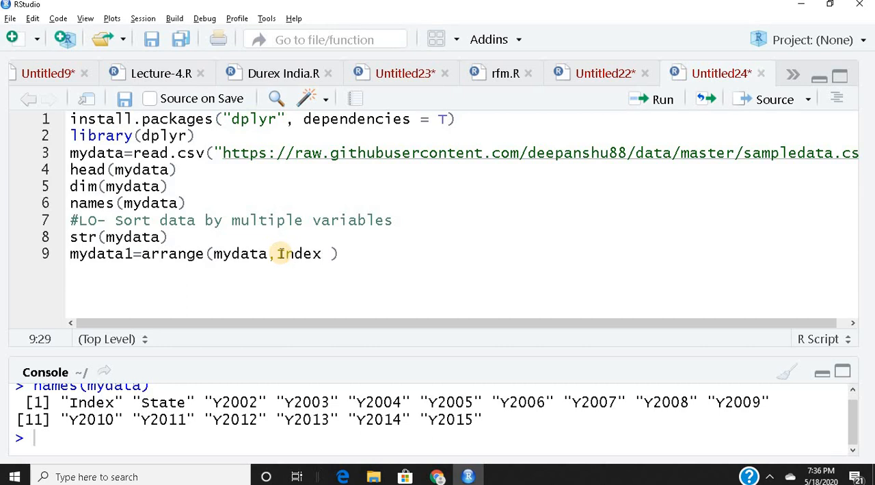
type(",")
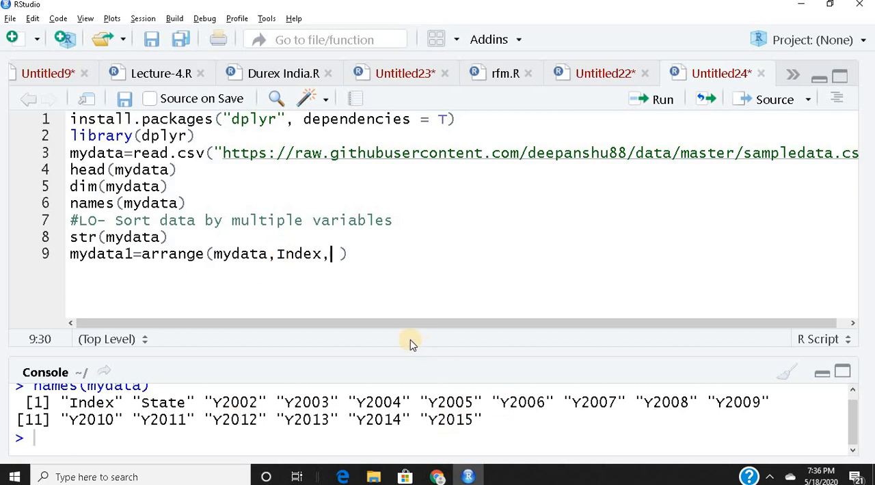
type("Y")
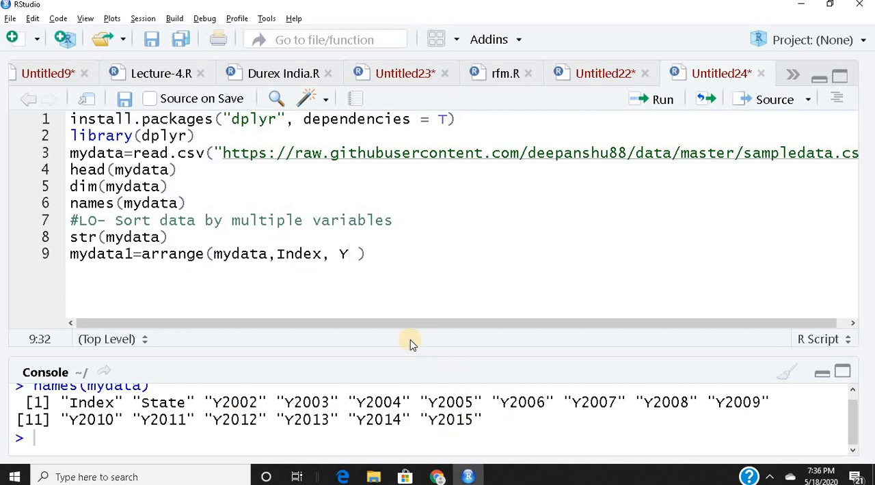
type("2015")
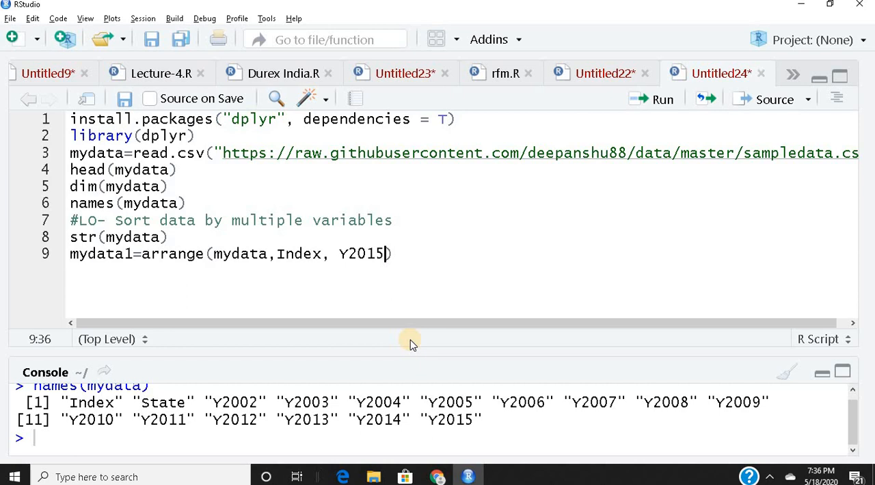
mouse_move(278, 259)
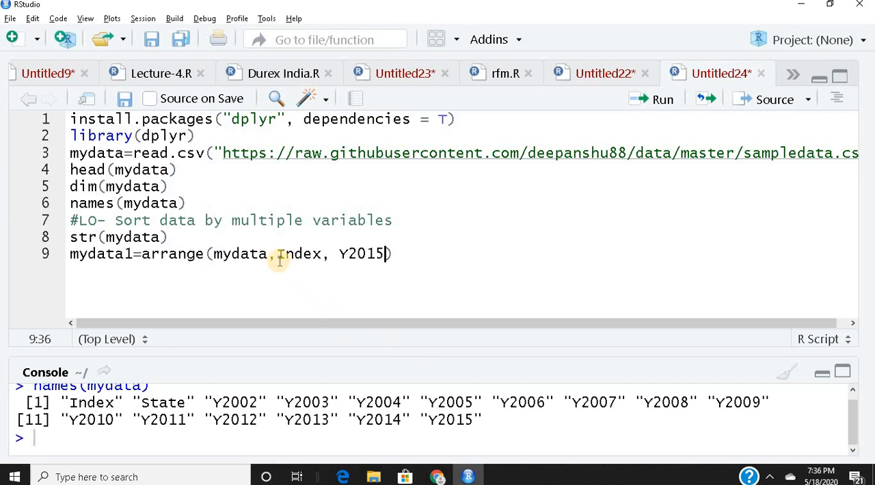
mouse_move(358, 254)
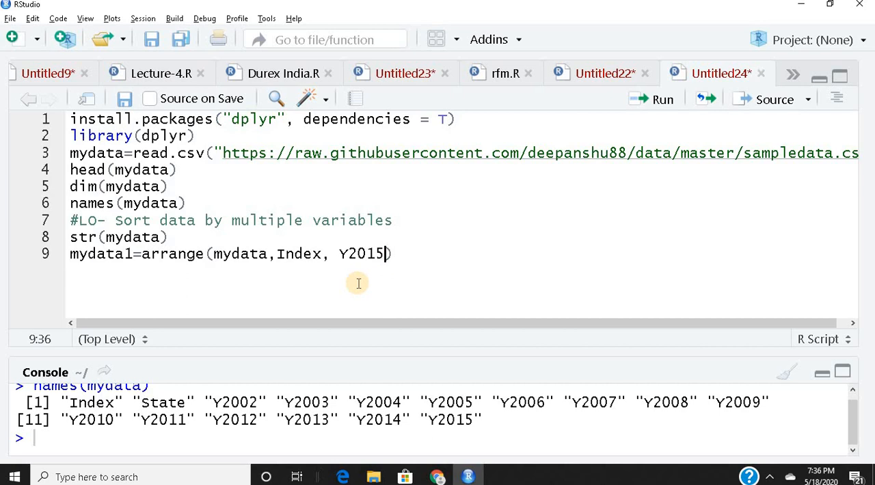
key("Return")
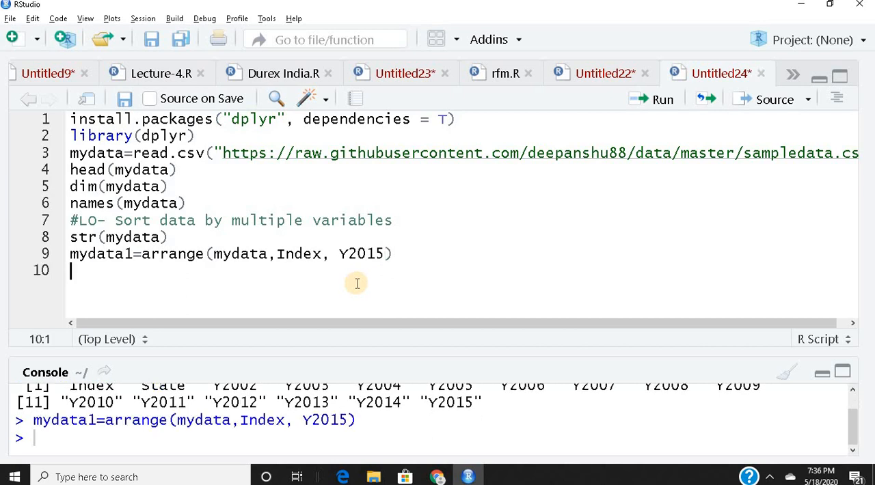
Print mydata1 in the maximized console, scroll through it, and clear the output.
left_click(130, 254)
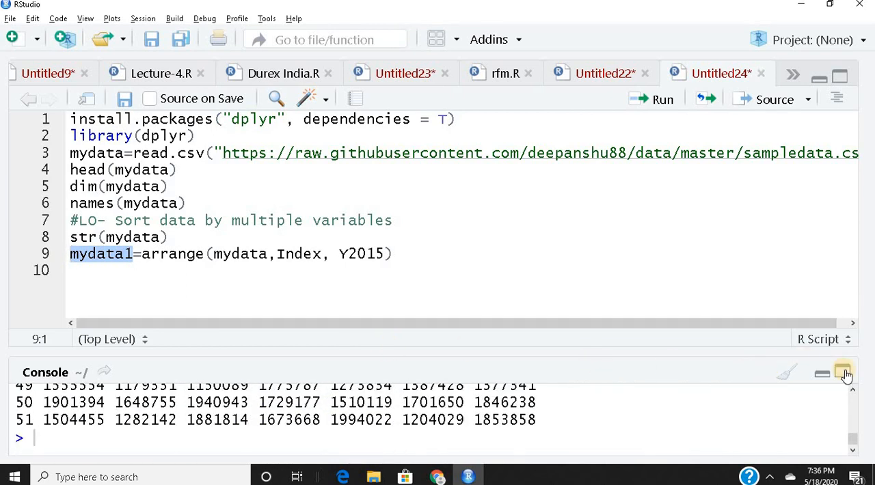
left_click(842, 374)
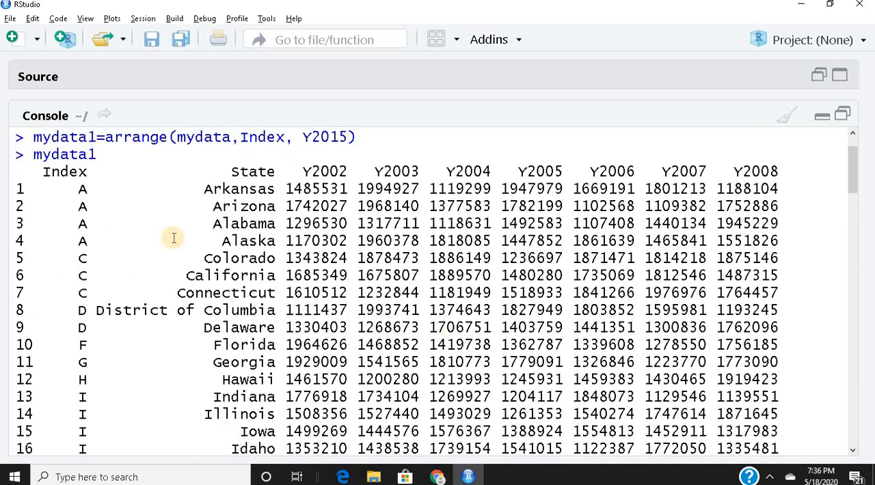
mouse_move(86, 236)
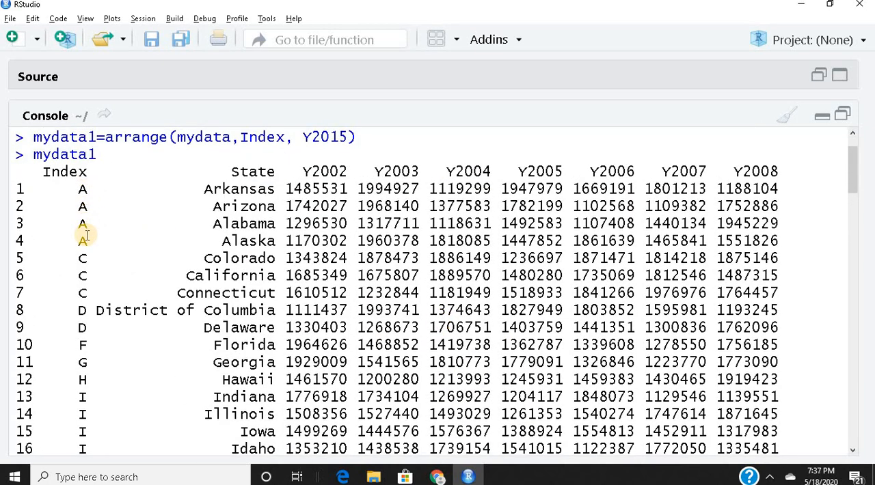
mouse_move(88, 369)
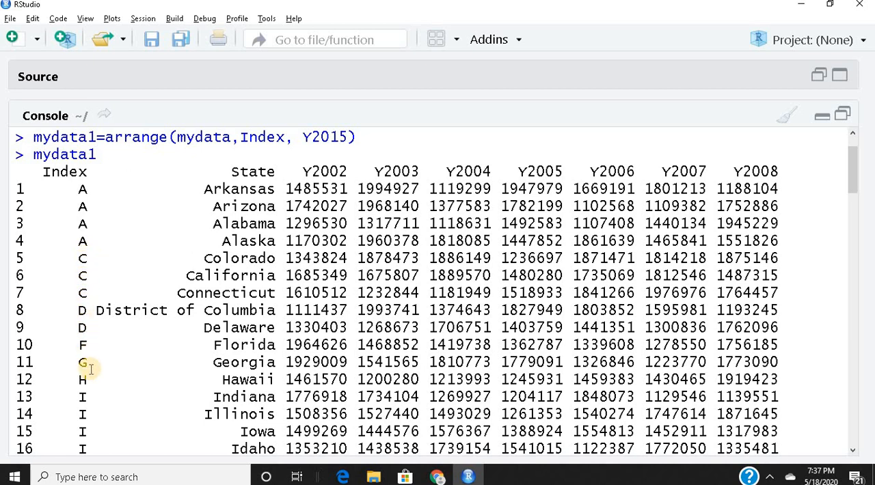
mouse_move(379, 379)
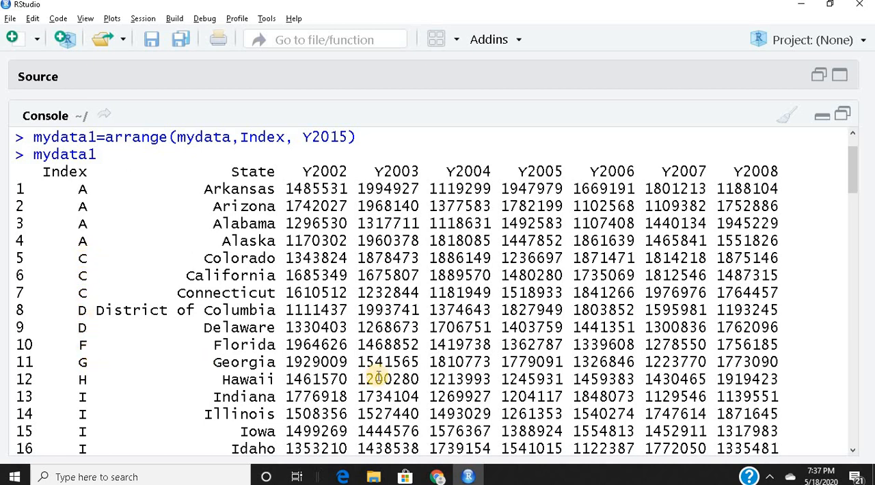
scroll("down", 3)
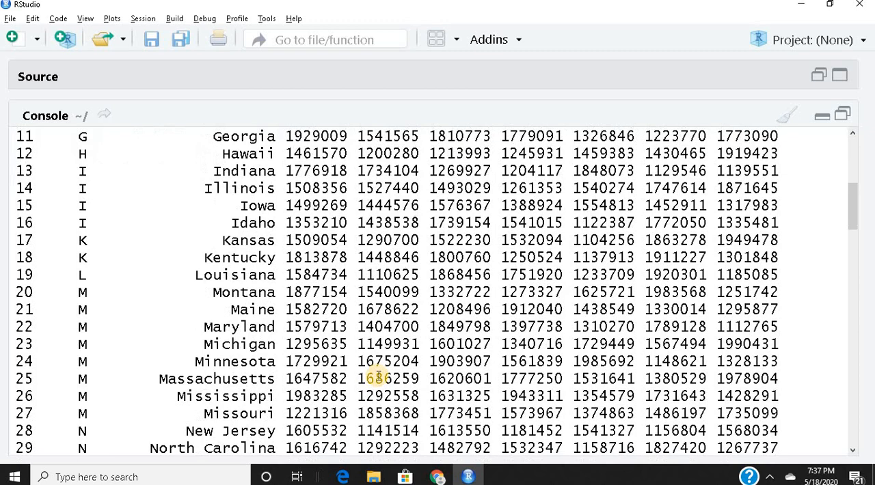
scroll("down", 3)
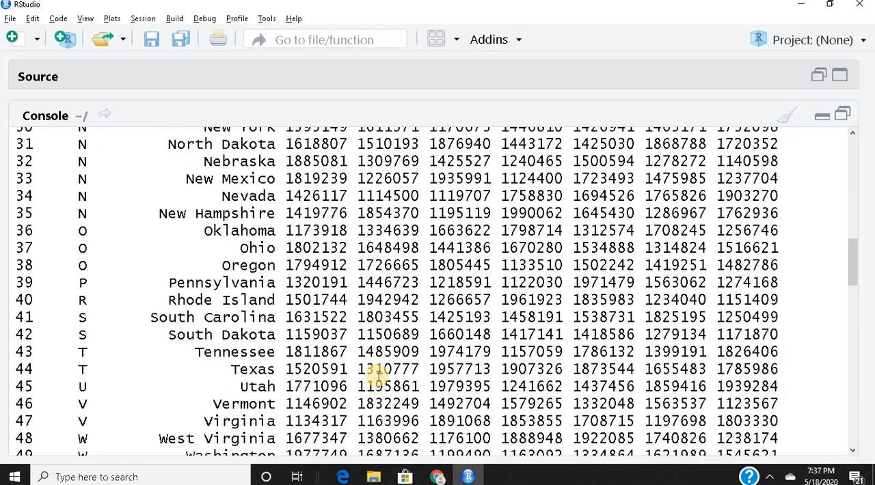
scroll("down", 3)
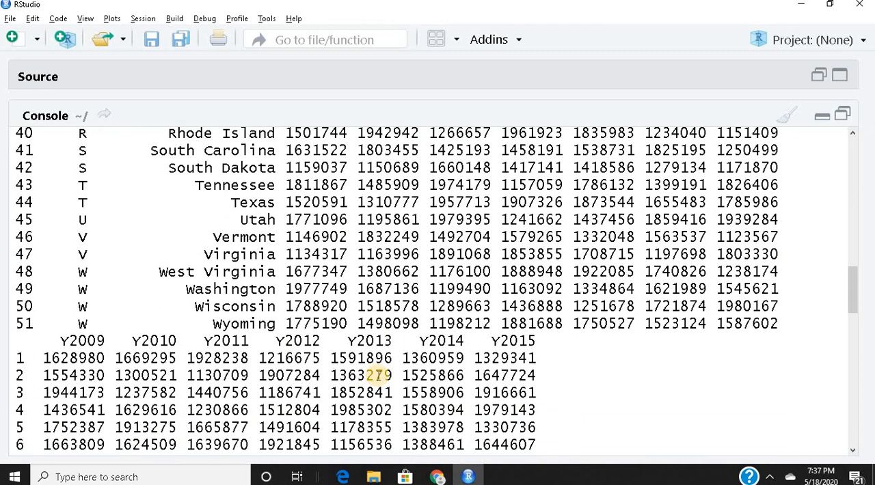
scroll("down", 3)
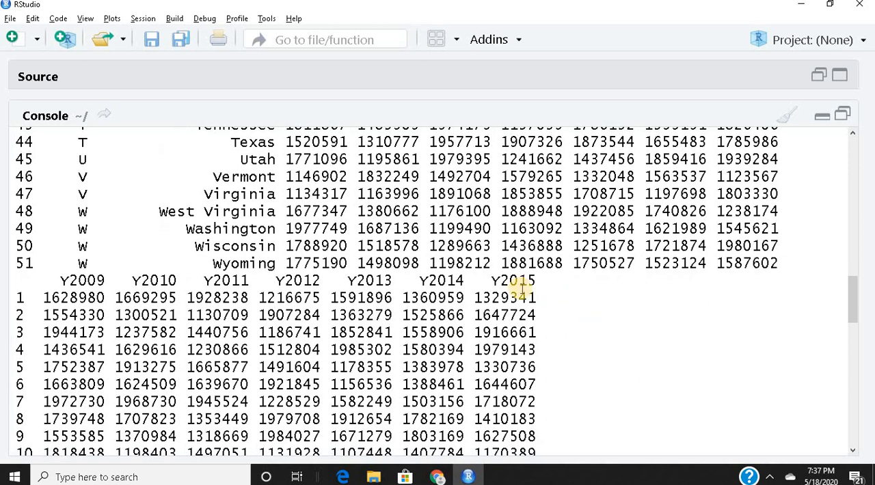
mouse_move(471, 293)
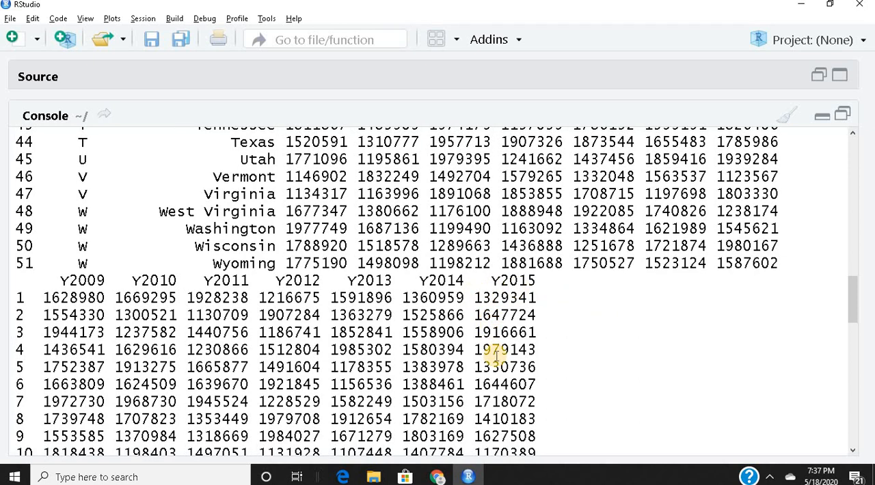
scroll("down", 3)
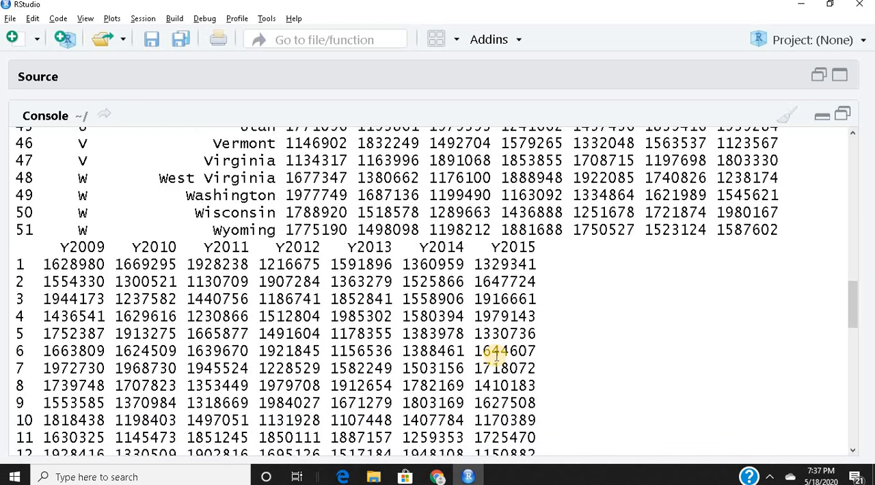
scroll("down", 3)
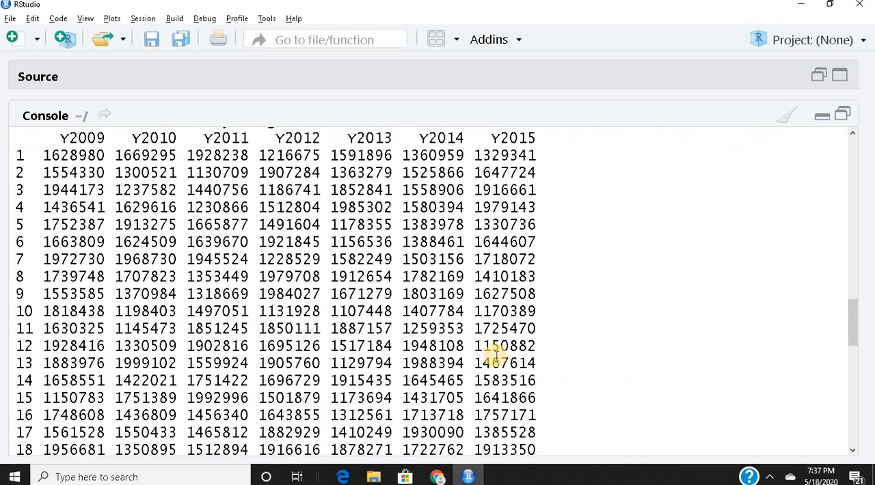
mouse_move(686, 357)
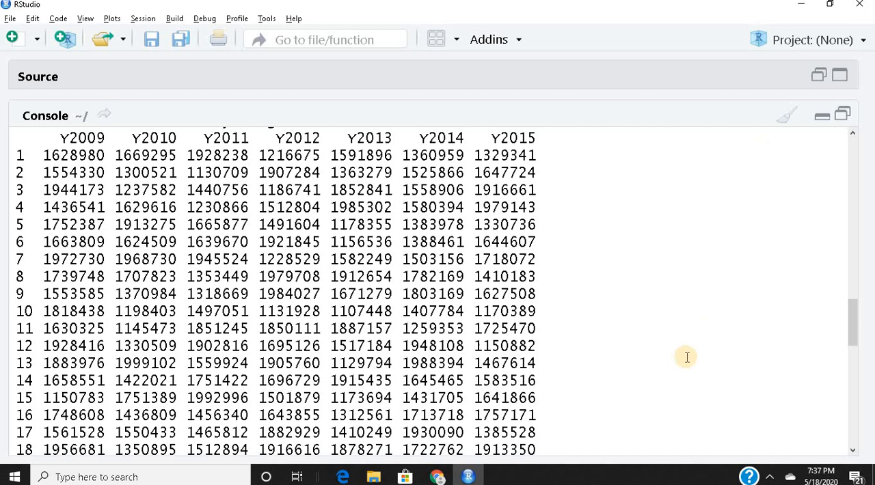
left_click(786, 115)
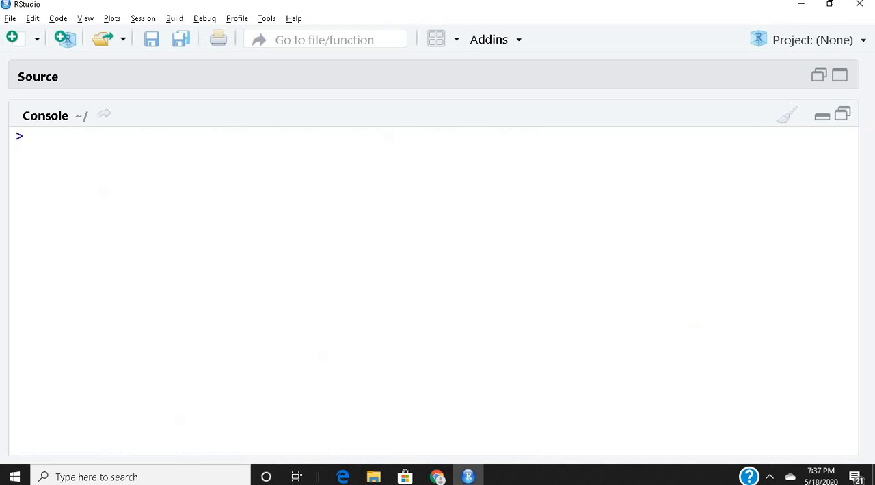
Add a minus before Y2015, rerun, and view mydata1 in the enlarged console.
left_click(12, 39)
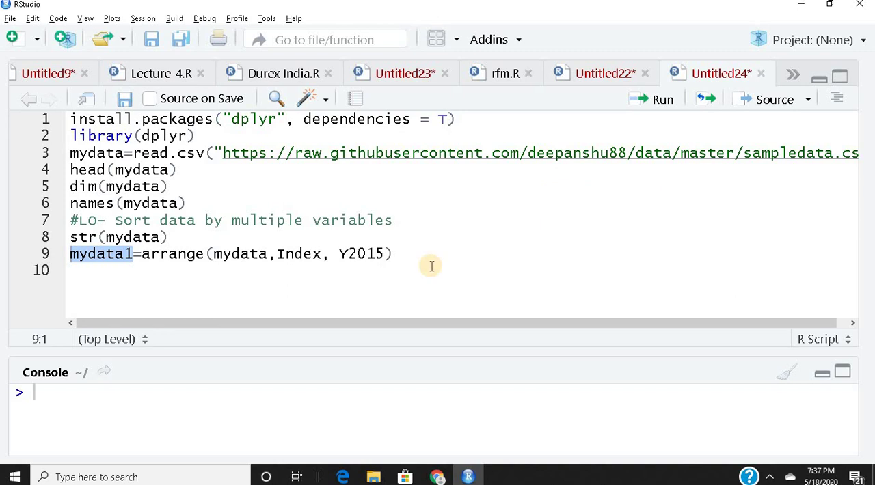
mouse_move(390, 289)
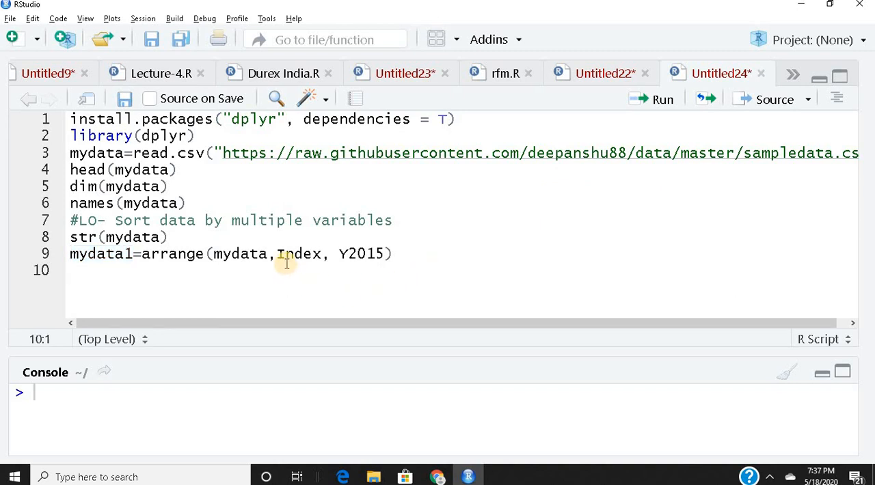
mouse_move(345, 254)
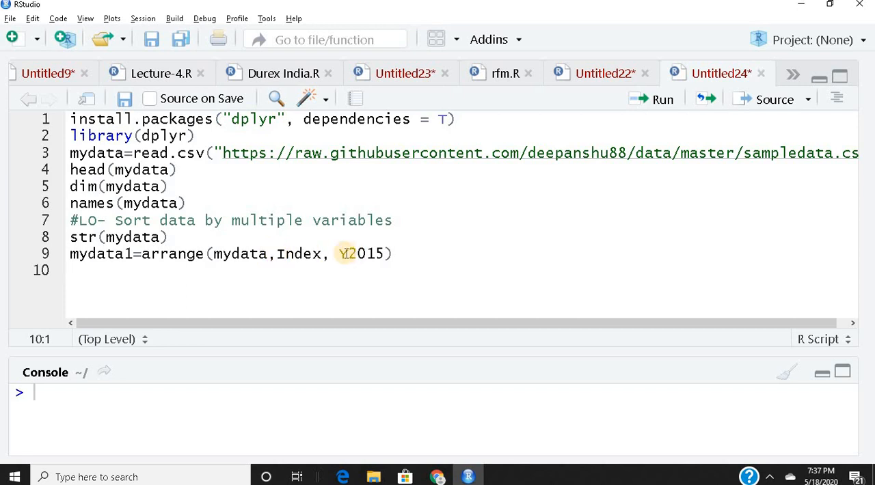
left_click(338, 254)
type("-")
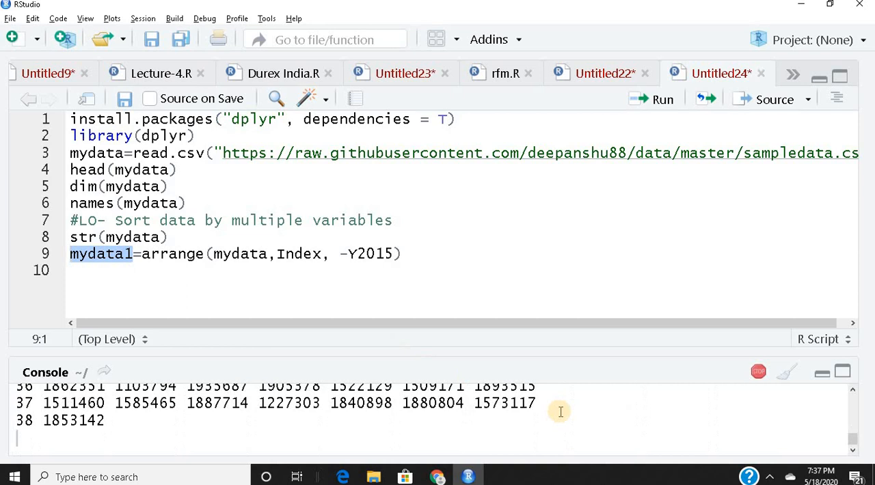
left_click(842, 379)
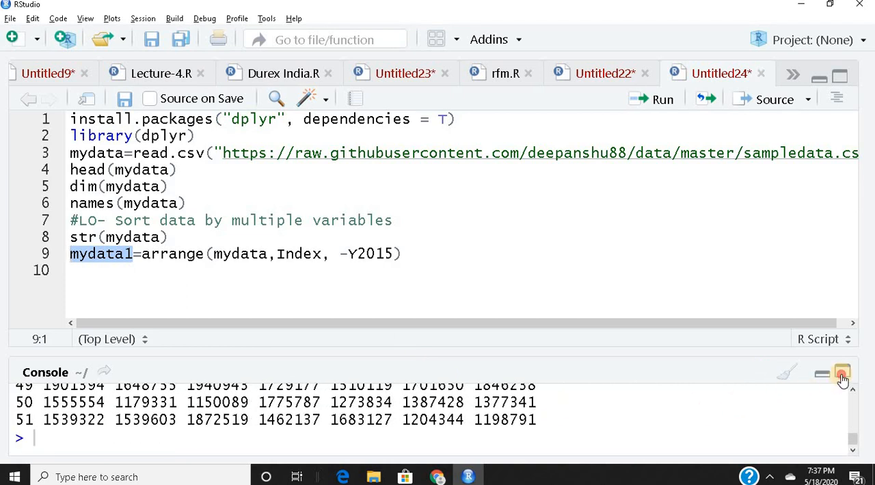
left_click(841, 377)
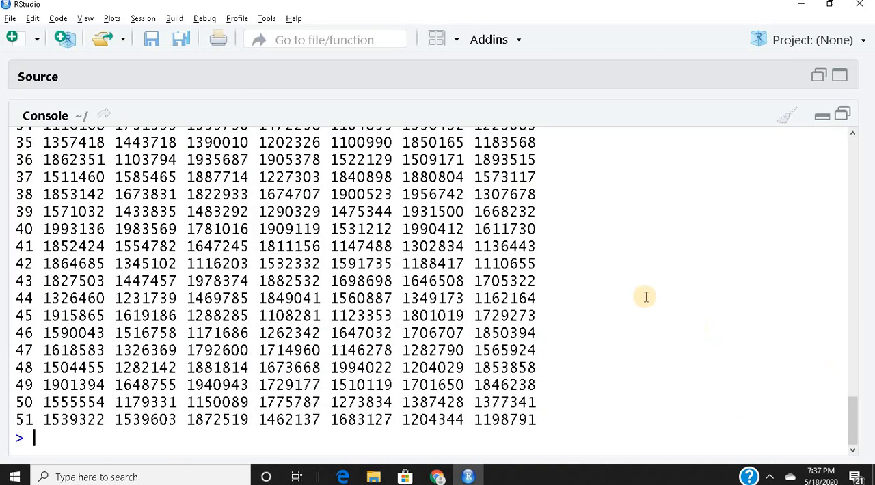
scroll("up", 3)
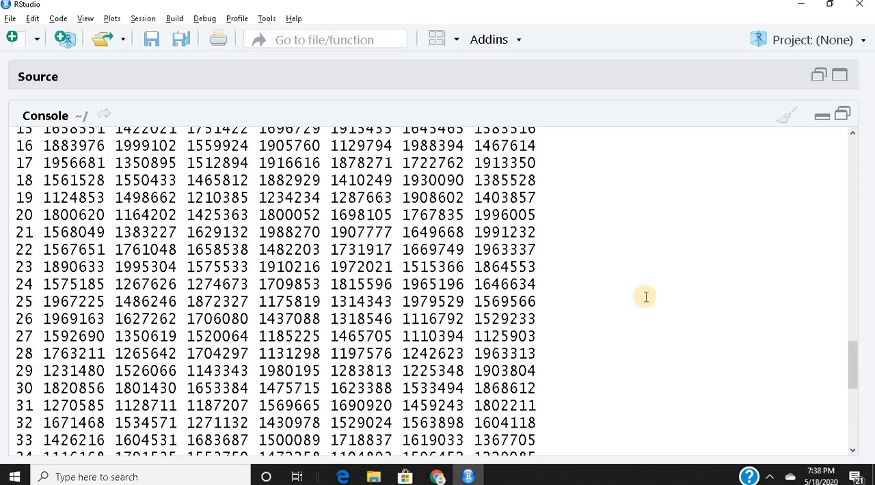
scroll("up", 3)
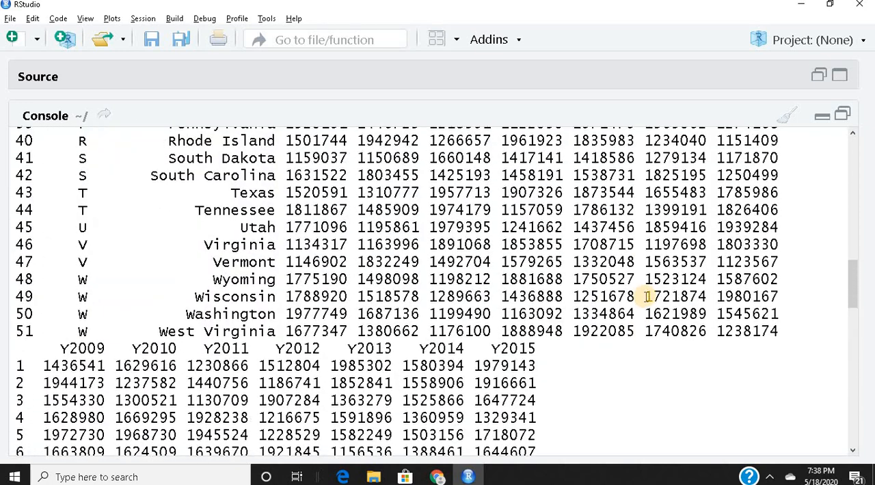
mouse_move(650, 388)
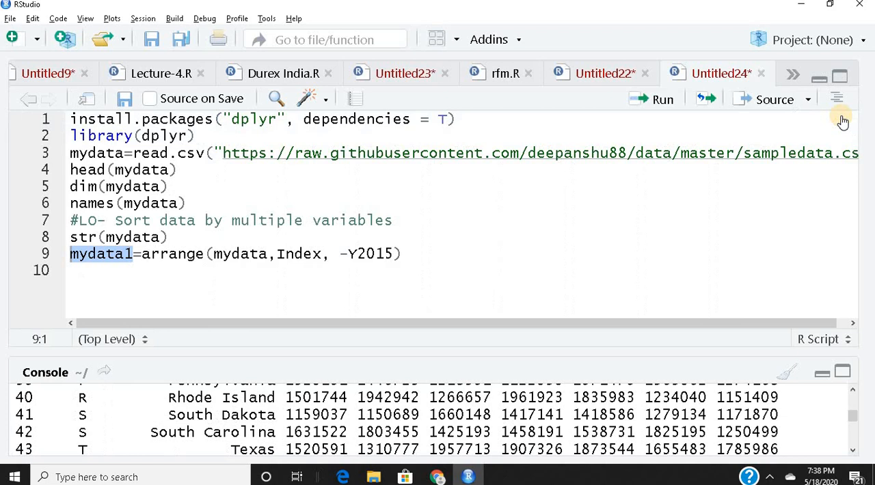
mouse_move(293, 270)
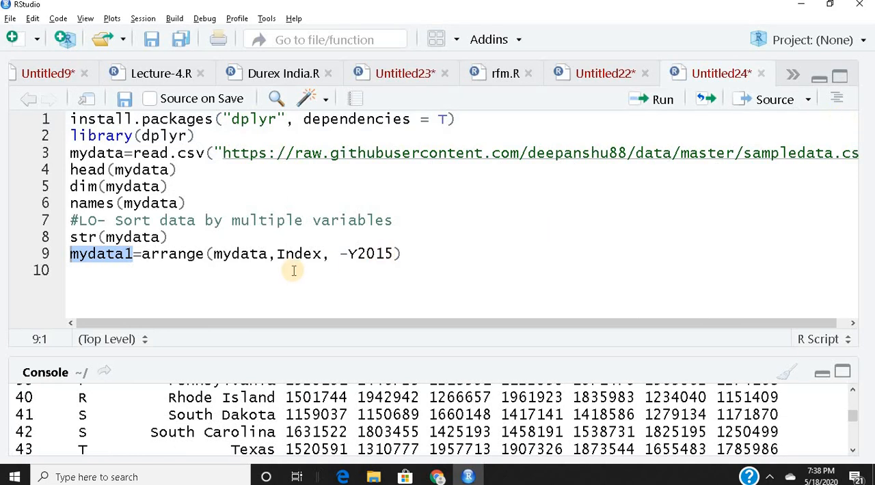
Replace the minus before Index with desc(Index) and rerun the arrange line.
left_click(278, 253)
type("-")
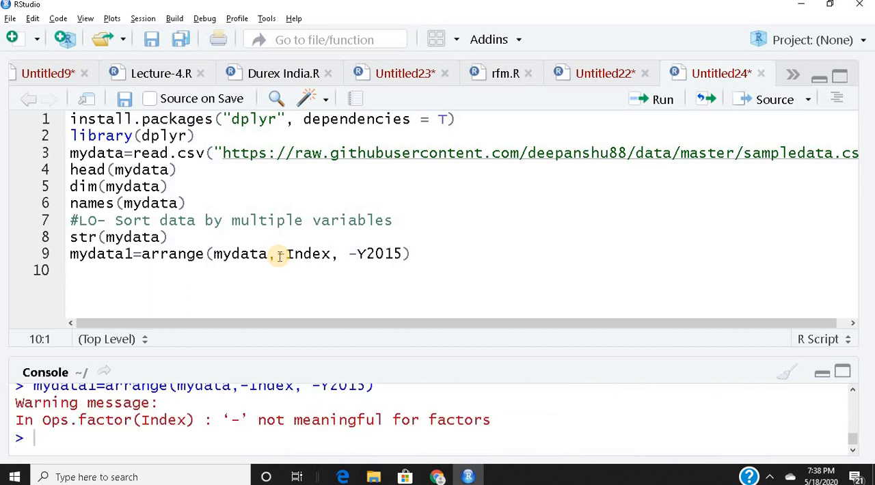
mouse_move(340, 325)
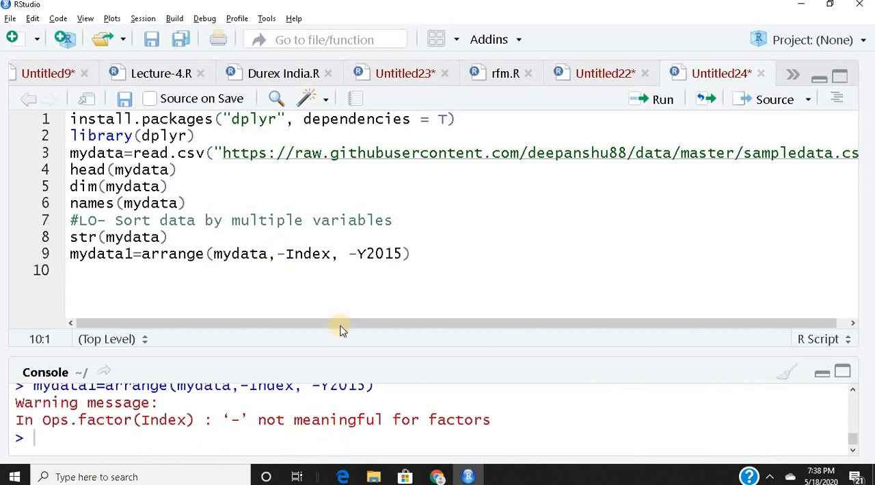
mouse_move(300, 245)
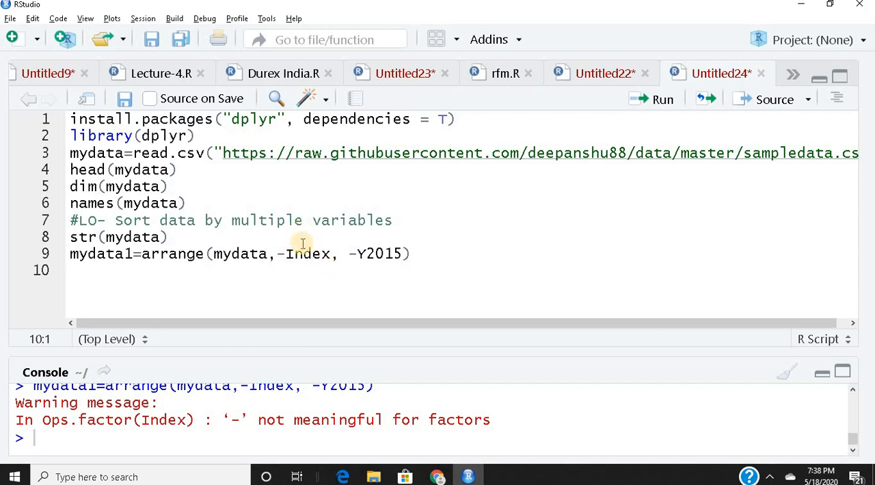
left_click(288, 253)
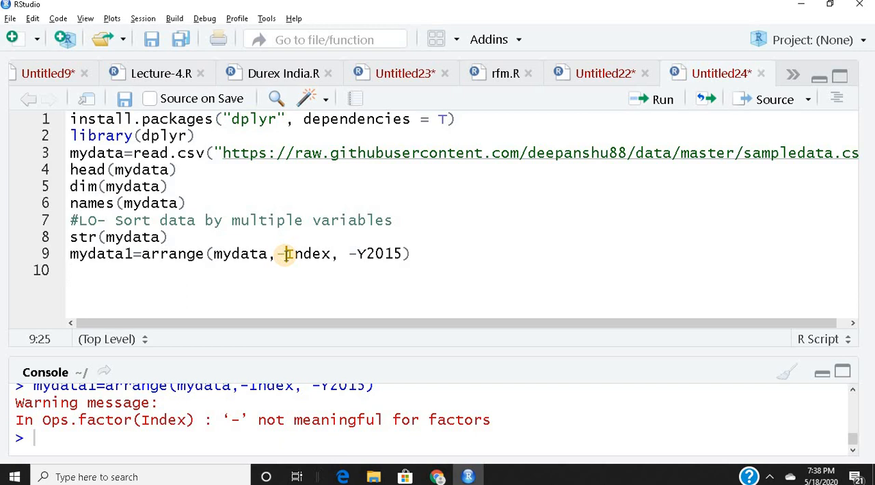
type("de")
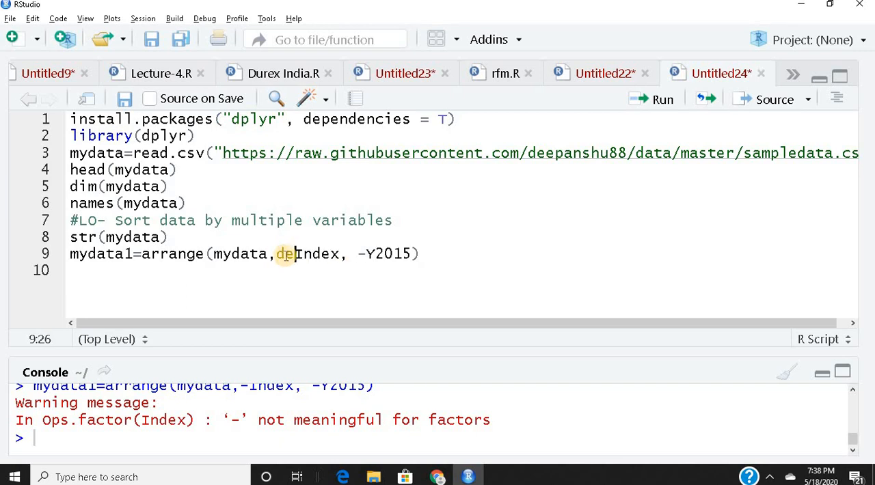
type("sc")
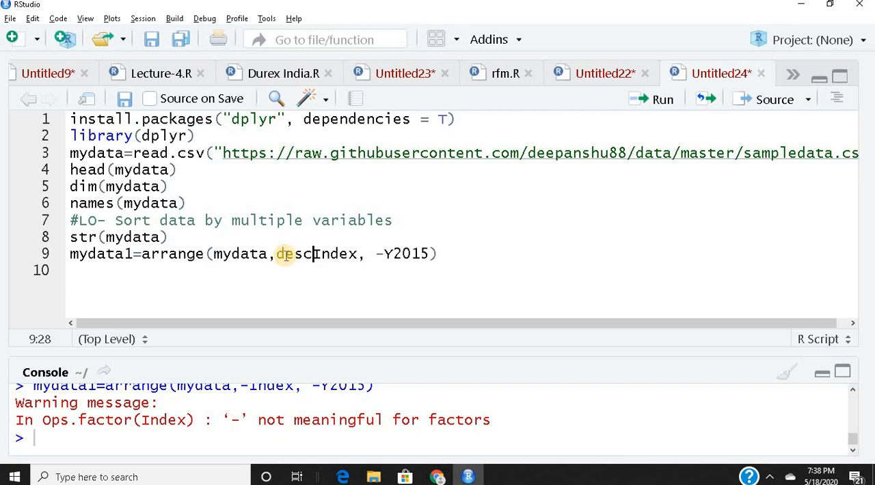
type("(")
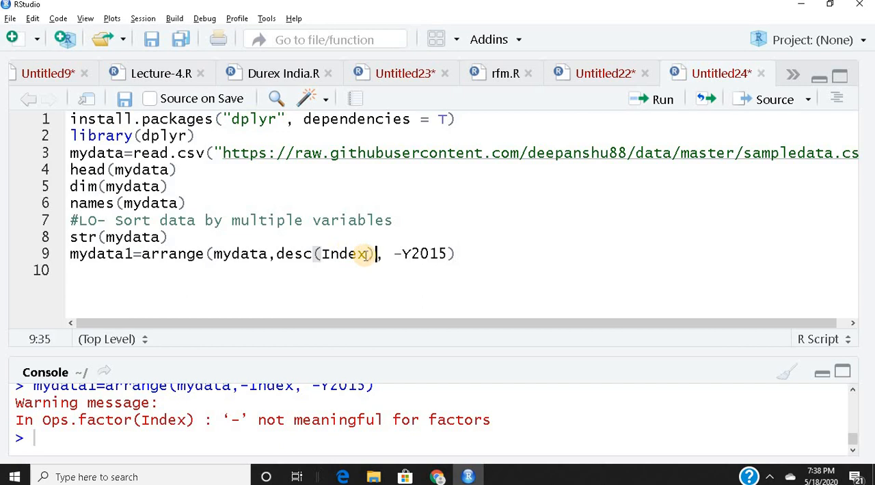
key("Return")
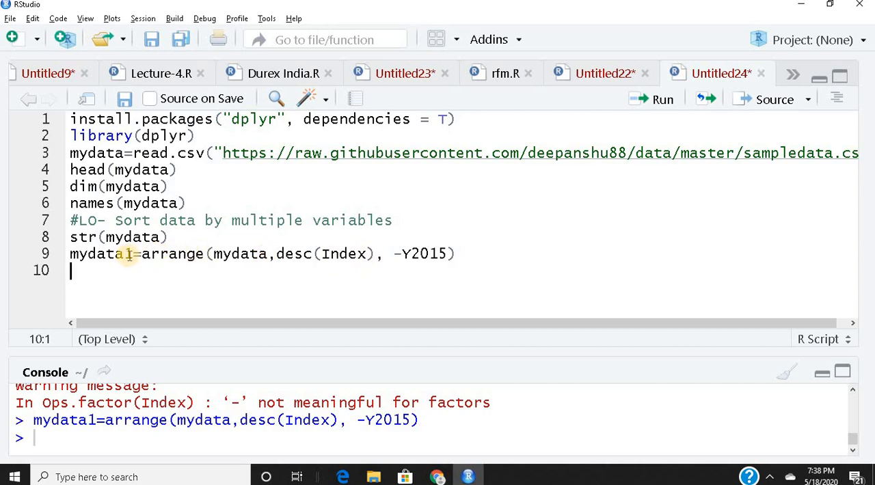
Print mydata1 and scroll the maximized console to confirm descending Index from Wyoming.
left_click(70, 253)
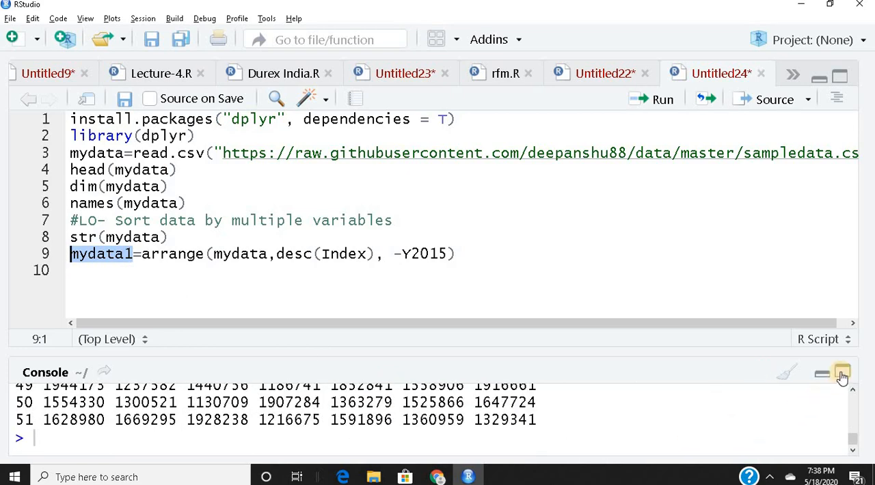
left_click(842, 376)
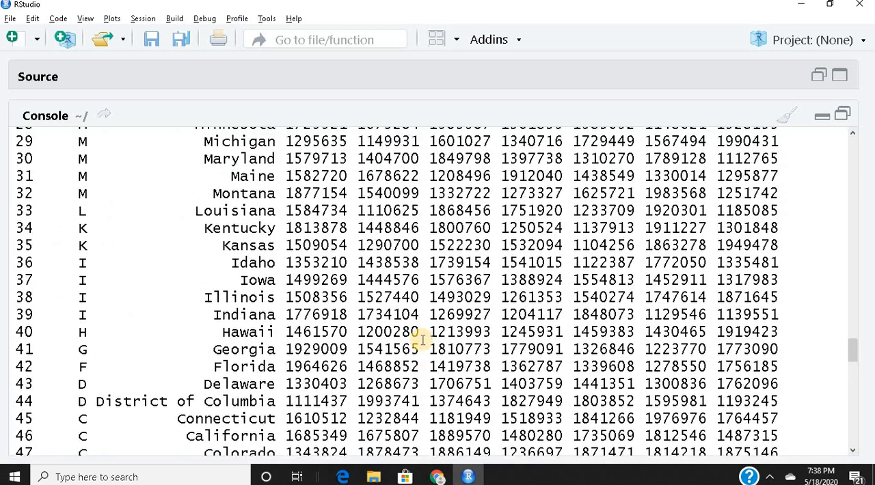
scroll("up", 3)
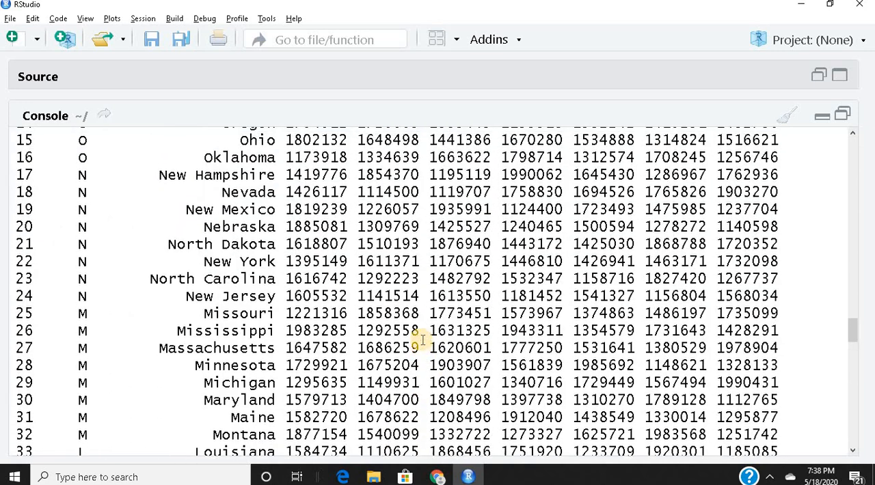
scroll("up", 3)
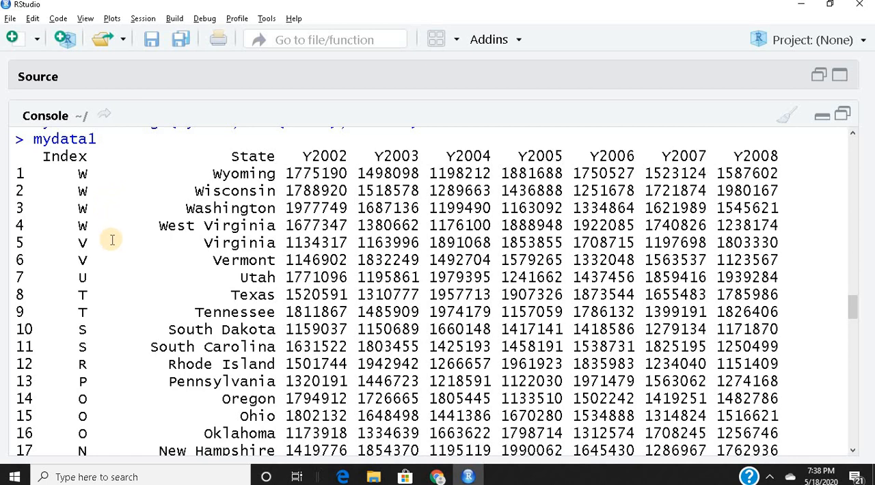
scroll("down", 3)
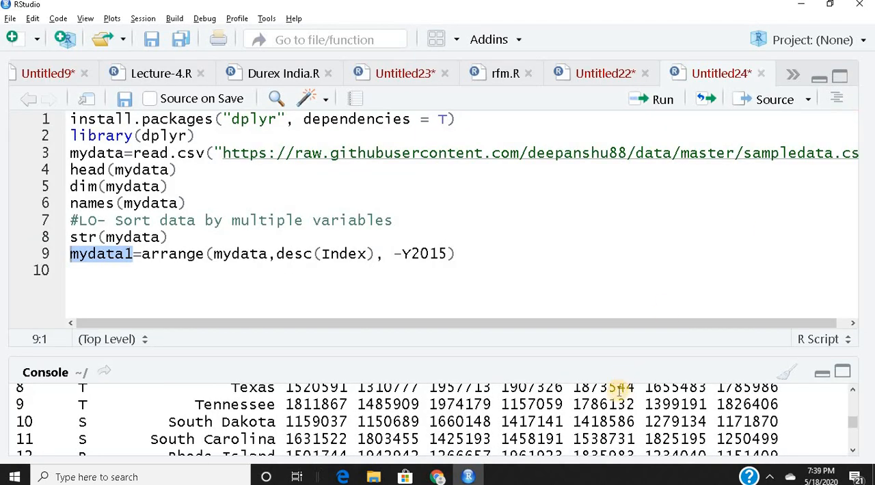
mouse_move(600, 430)
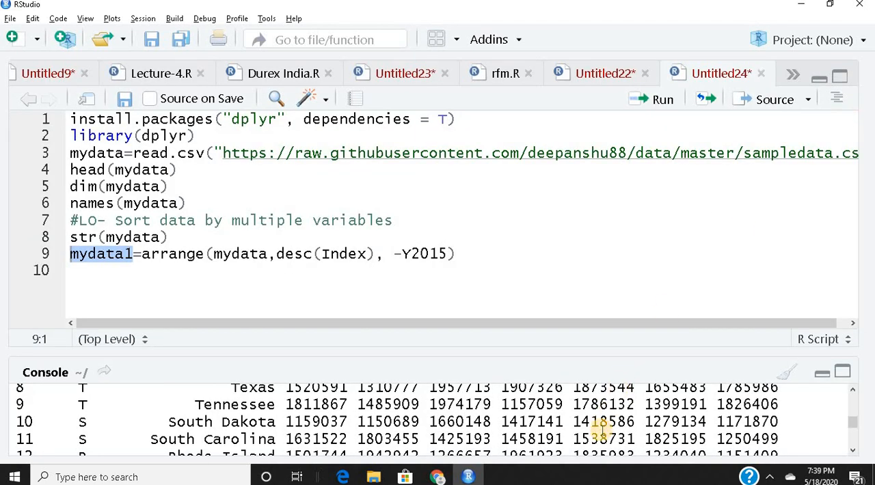
left_click(786, 372)
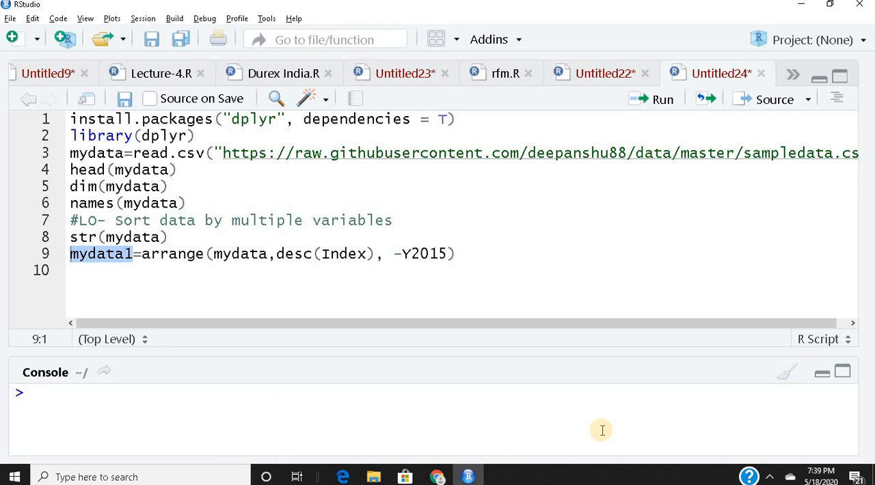
mouse_move(420, 272)
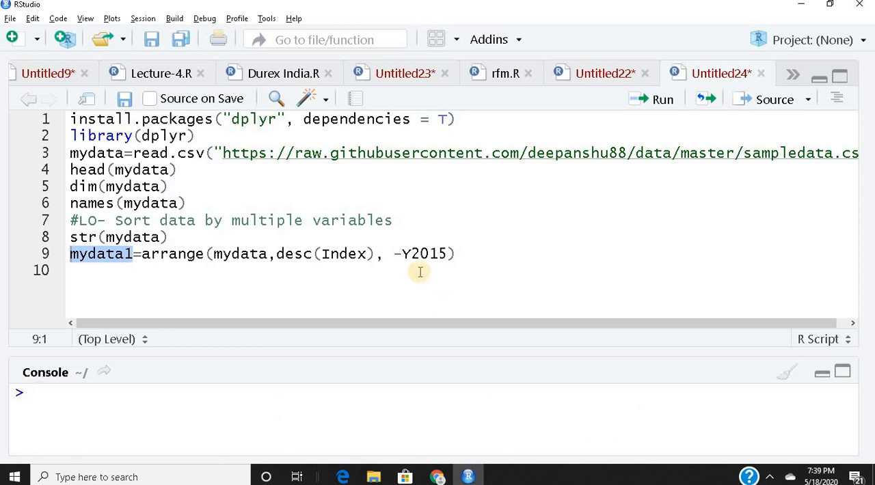
mouse_move(404, 253)
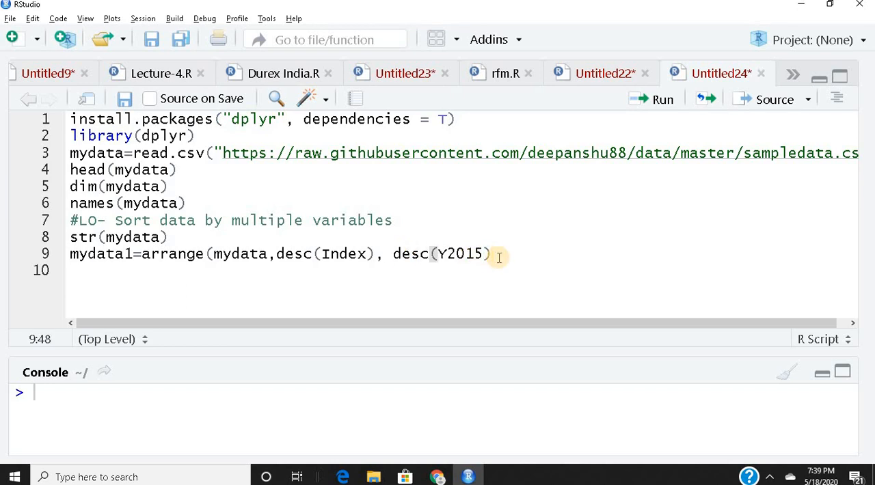
Rerun the arrange line using desc(Y2015) and print mydata1 again.
key("ctrl+Return")
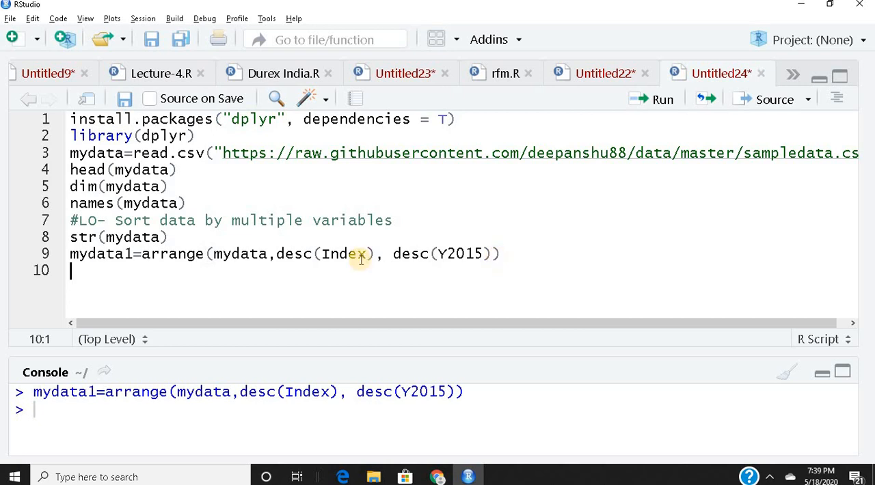
mouse_move(129, 253)
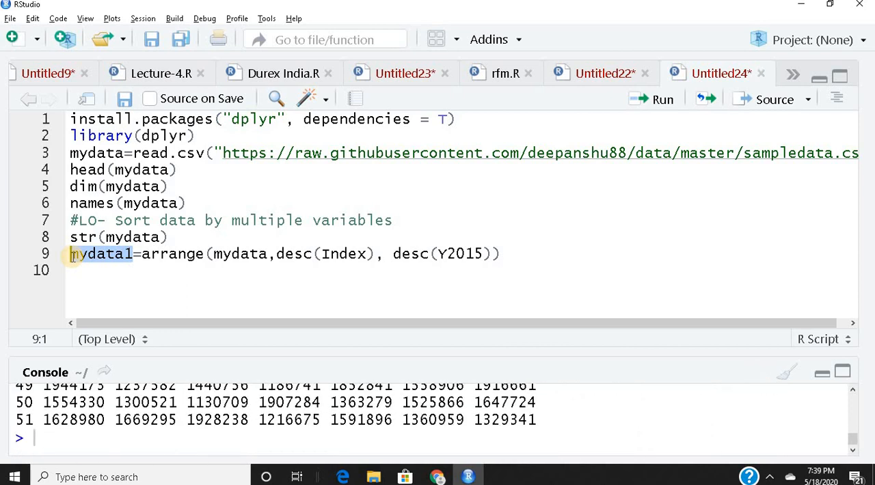
left_click(228, 286)
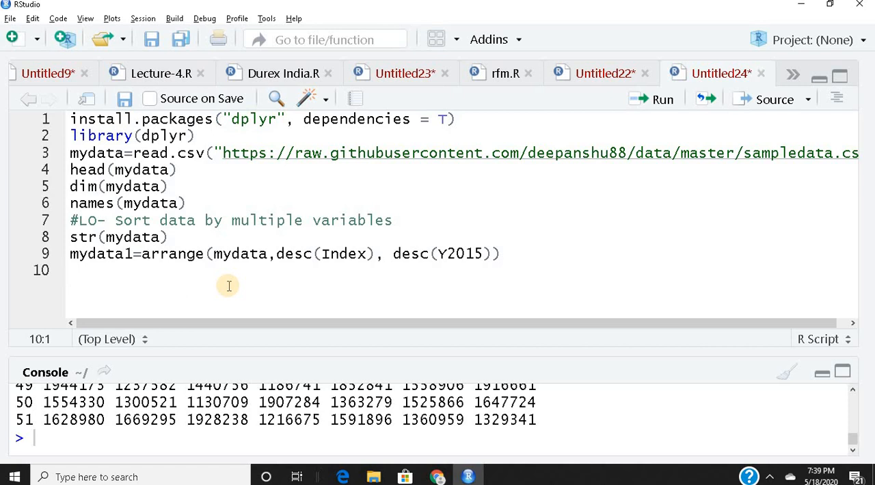
left_click(69, 270)
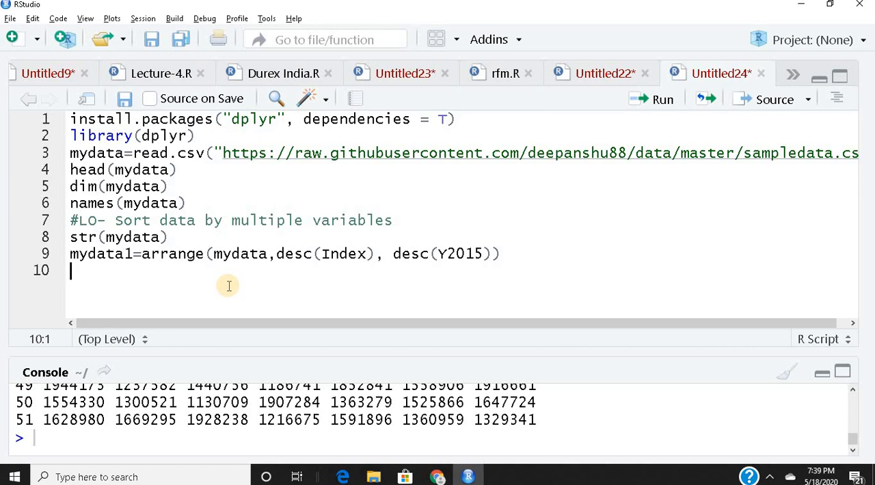